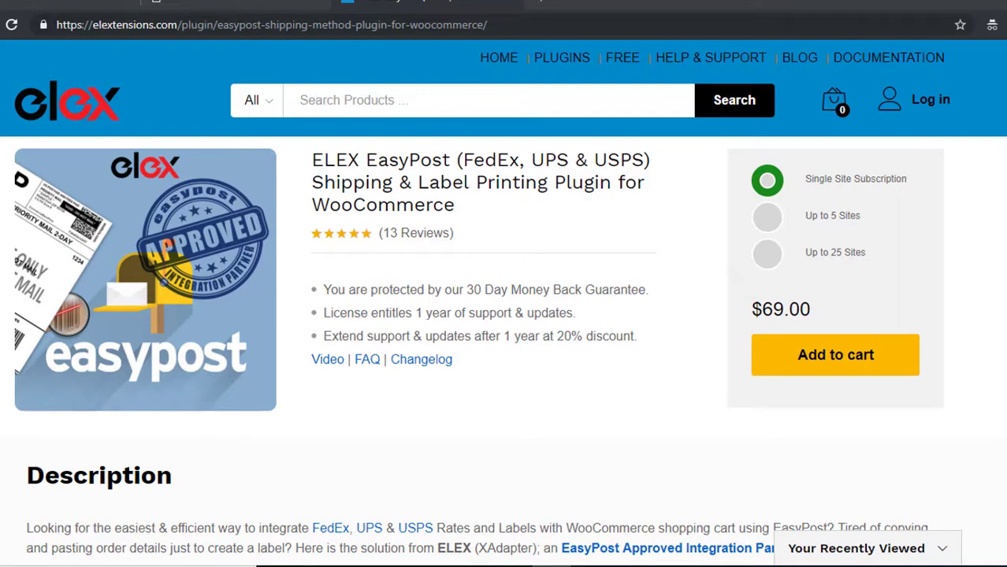
Step: Review the ELEX EasyPost plugin page, then go to WooCommerce Shipping > EasyPost settings
click(834, 98)
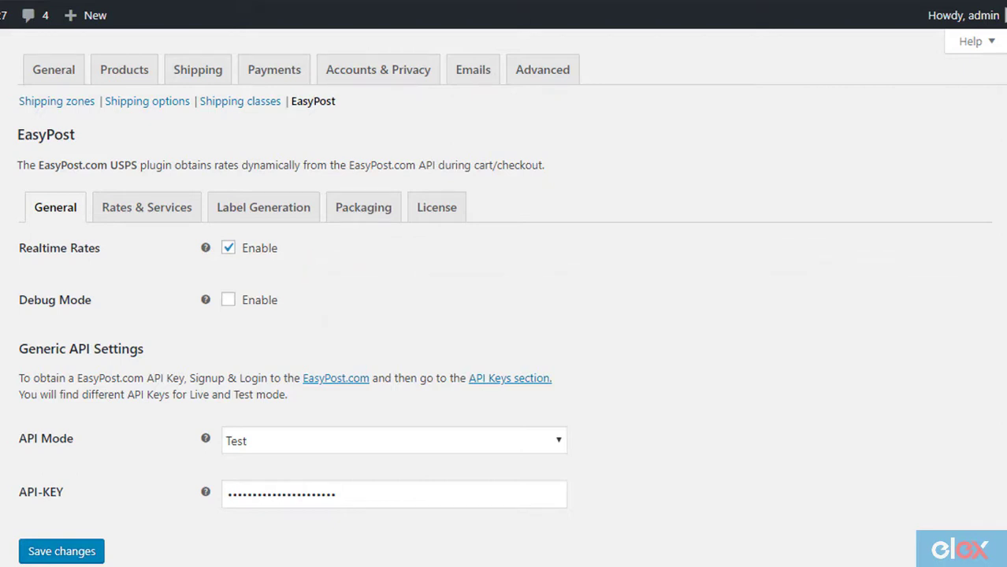
Step: Save the General settings with Realtime Rates enabled and the API key checked in Test mode
click(227, 248)
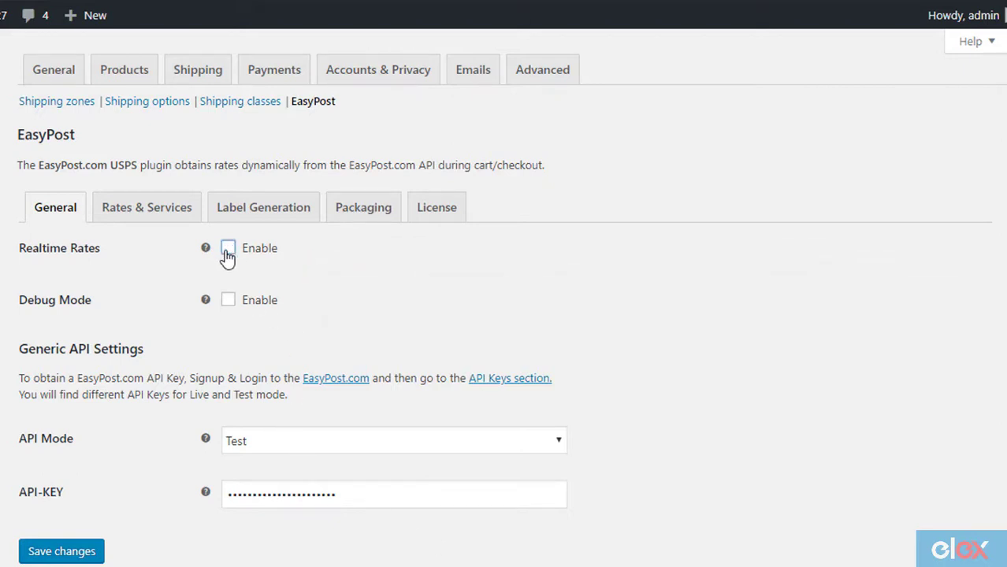
click(227, 247)
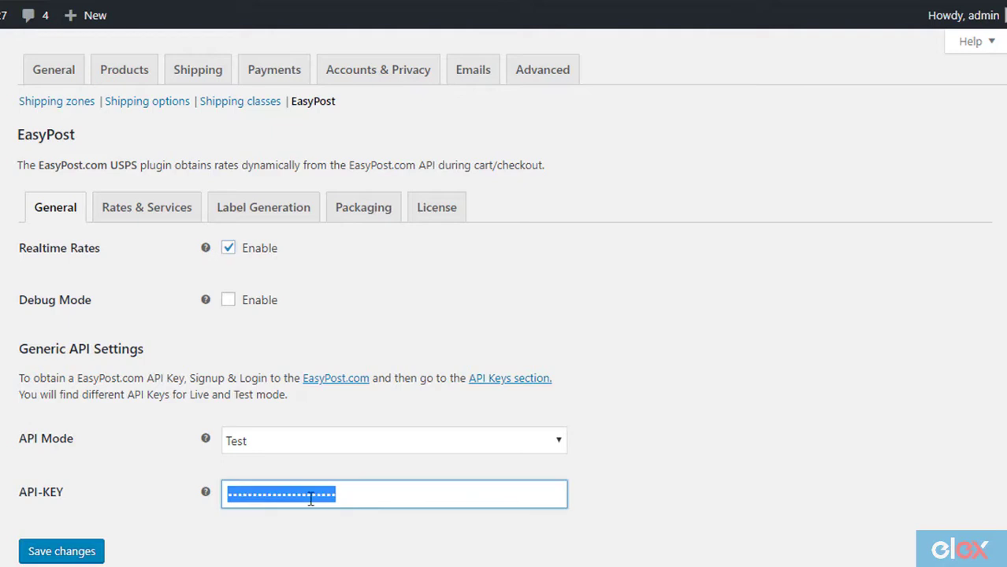
click(509, 378)
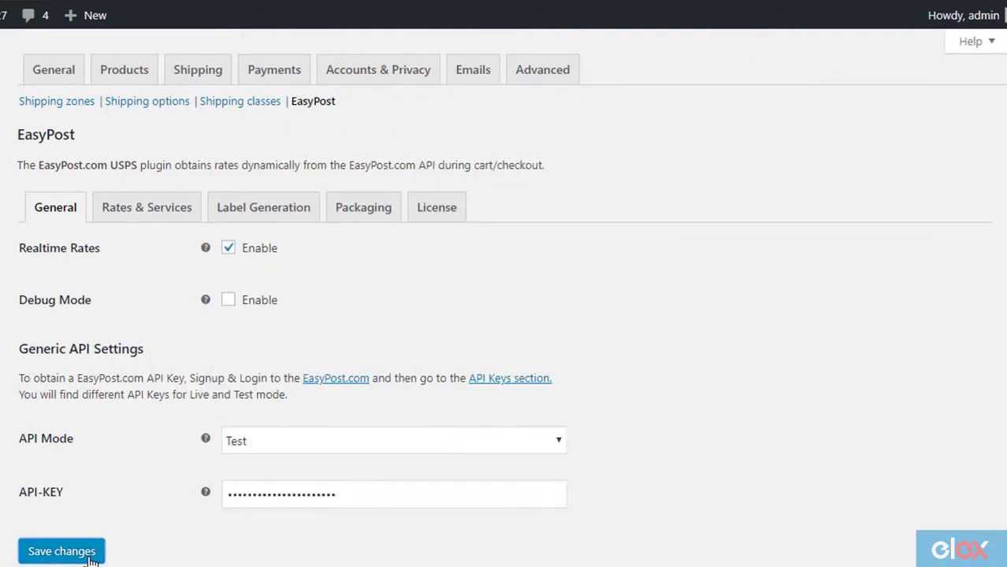
click(61, 551)
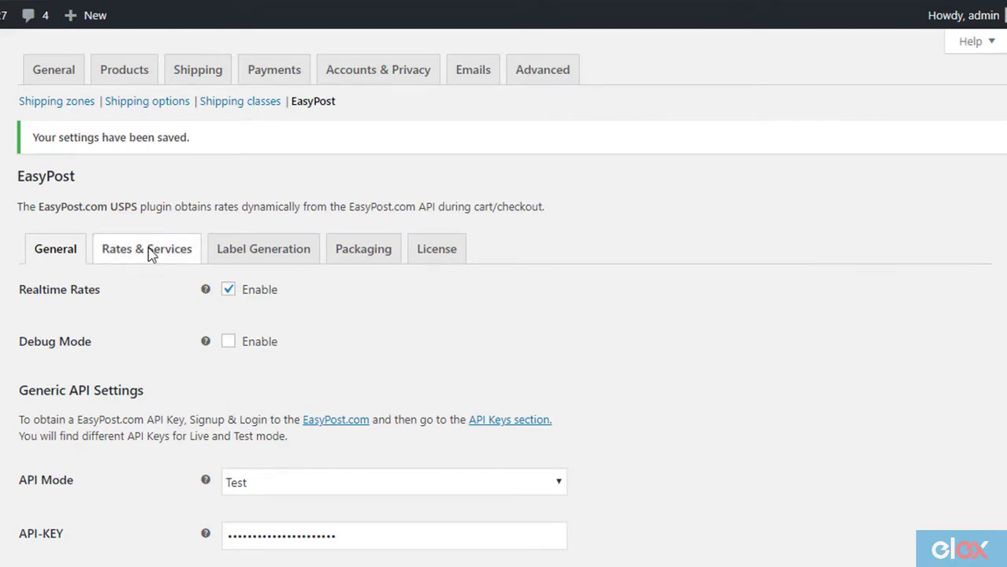
Step: Review Rates & Services: method title EasyPost FedEx, origin NY 10001, fallback, Rates Type kept Commercial
click(147, 249)
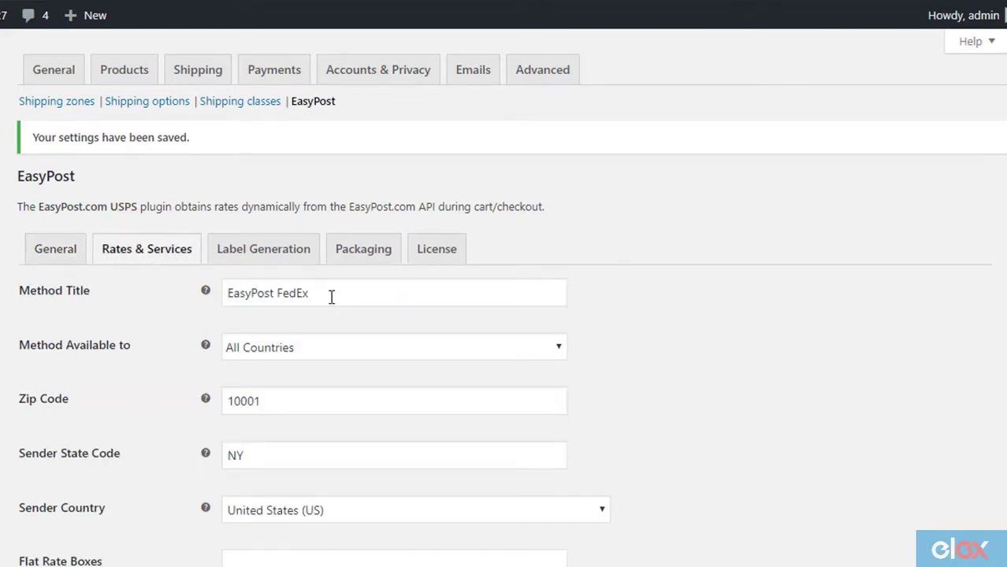
click(393, 348)
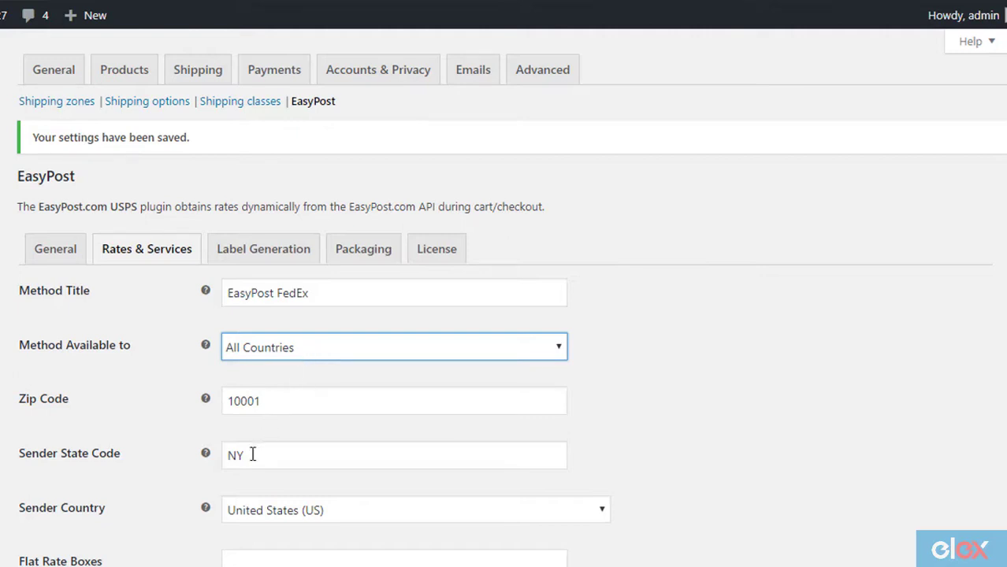
mouse_move(331, 518)
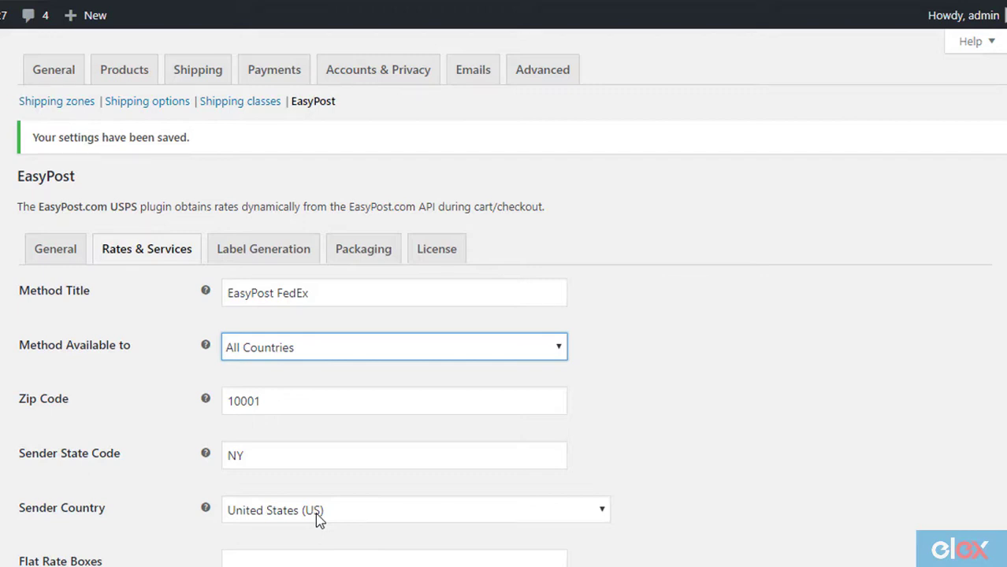
scroll(down, 3)
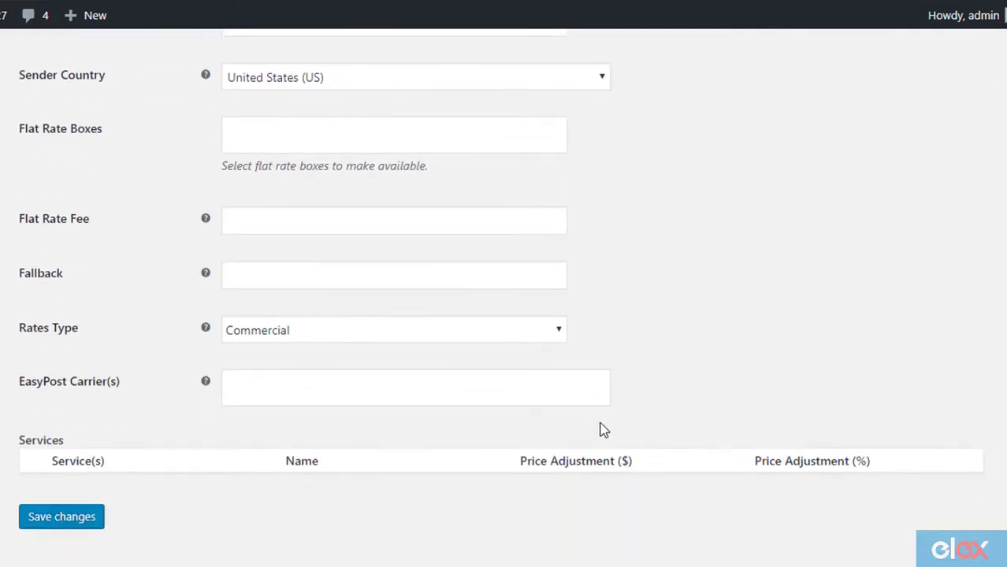
click(392, 274)
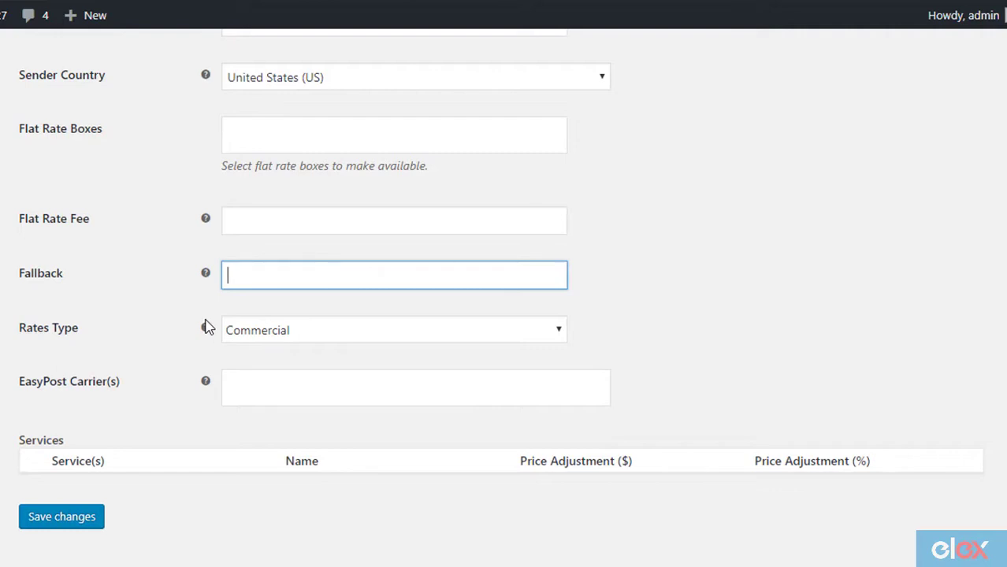
mouse_move(233, 278)
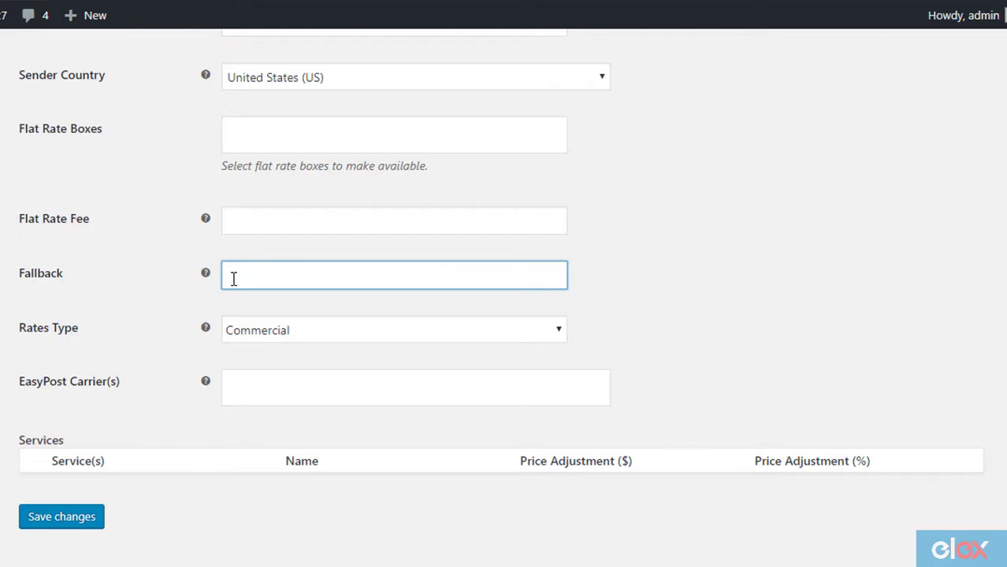
click(394, 329)
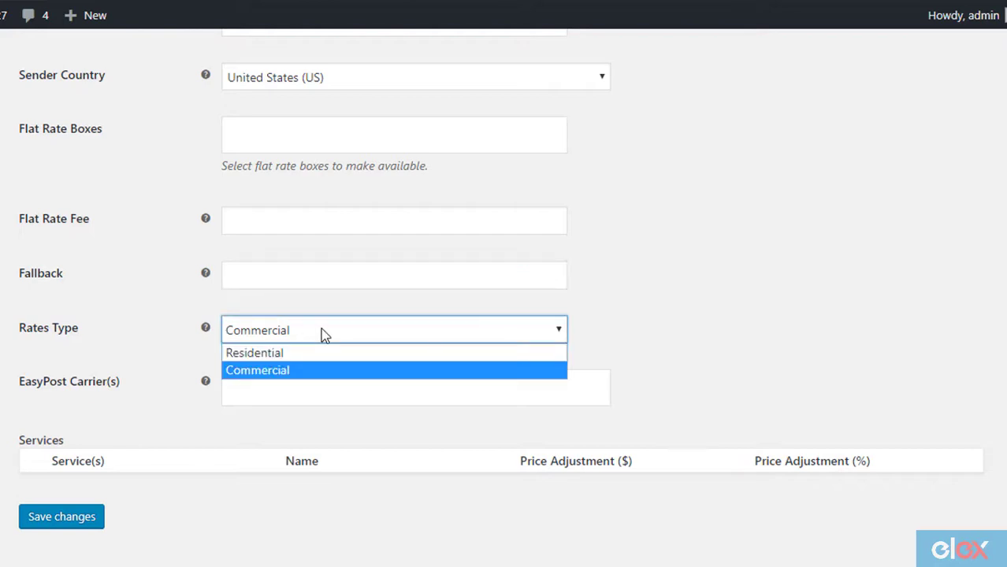
mouse_move(312, 385)
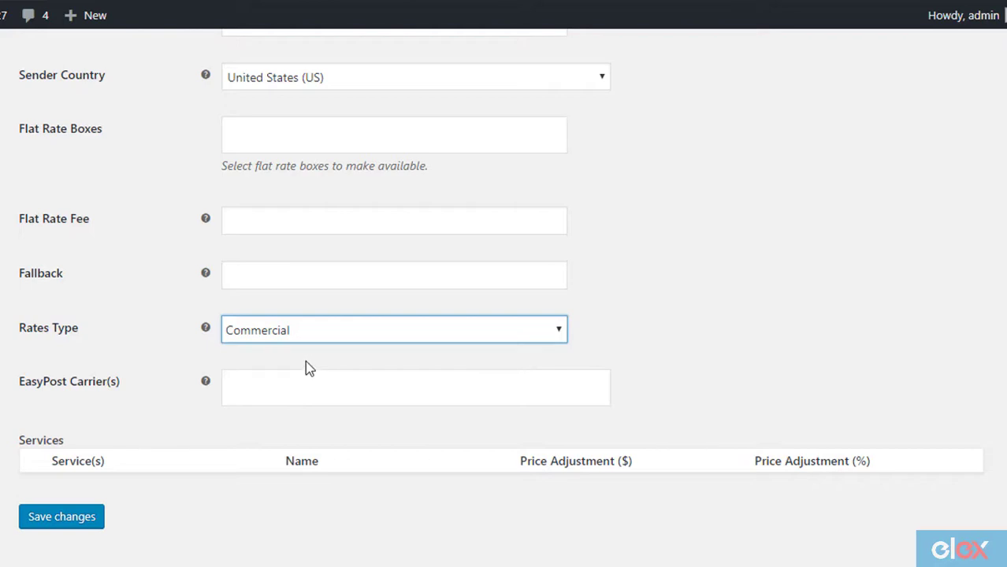
mouse_move(305, 362)
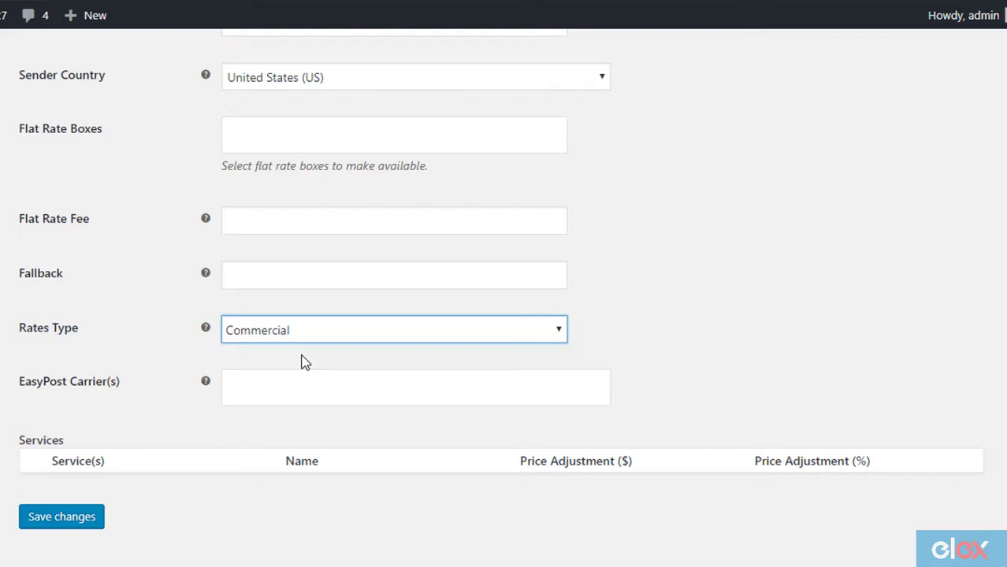
Step: Add FedEx as the EasyPost carrier and give First Overnight a -5% price adjustment
click(416, 388)
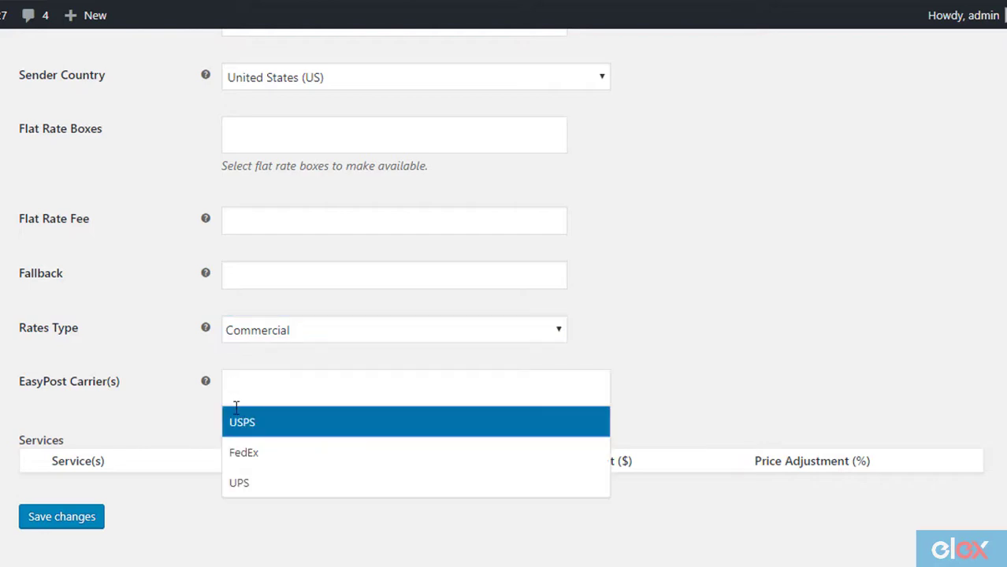
click(243, 453)
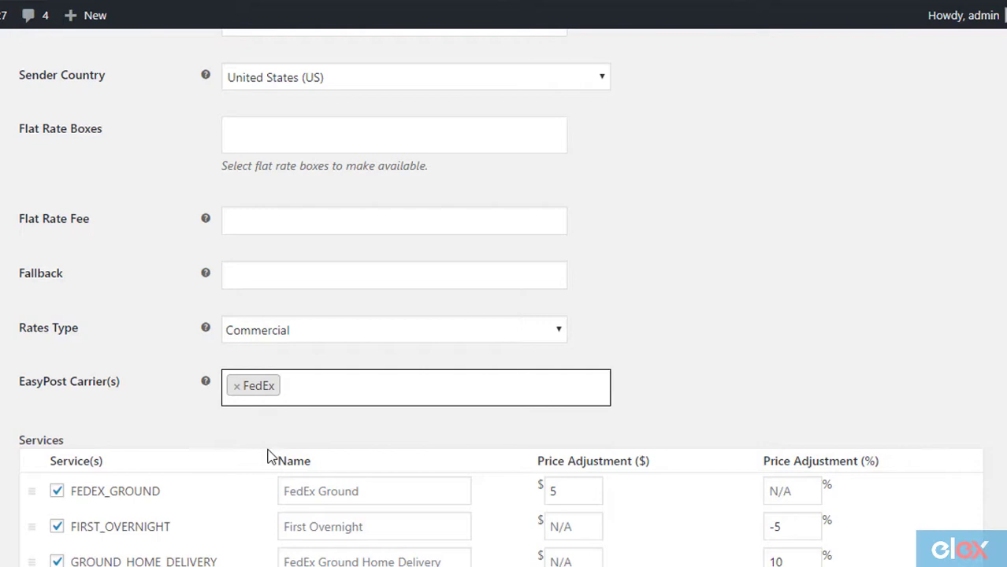
scroll(down, 3)
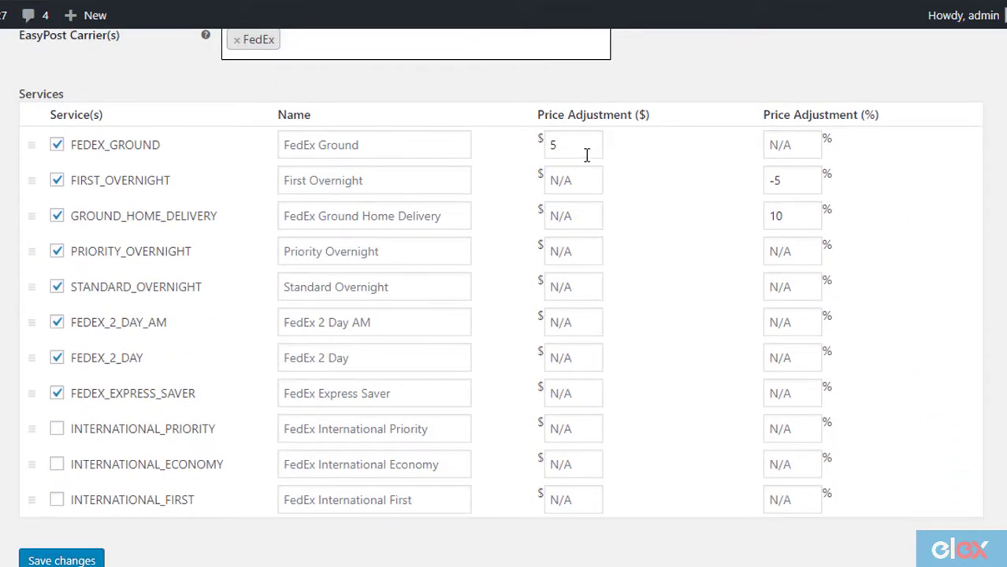
click(574, 145)
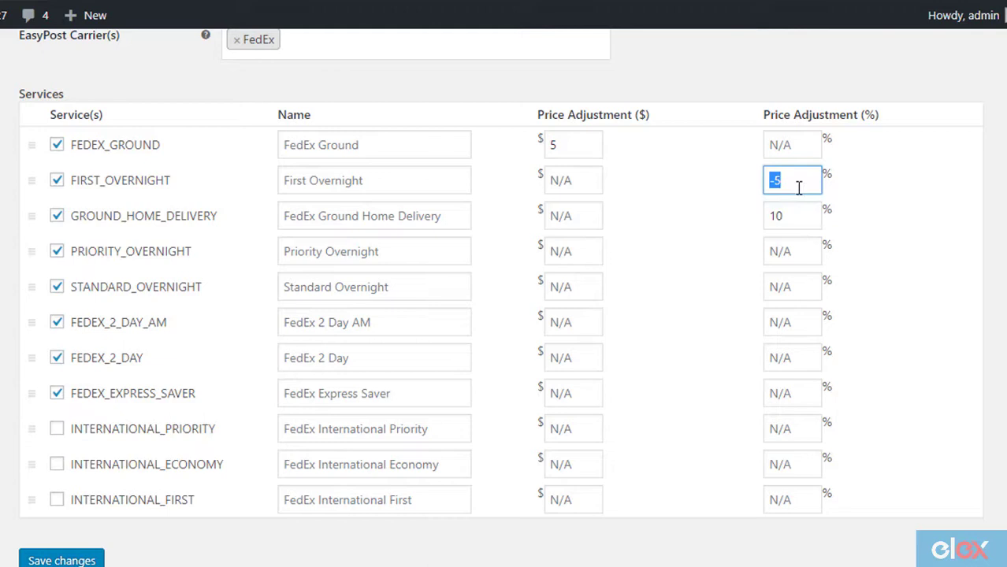
text(-5)
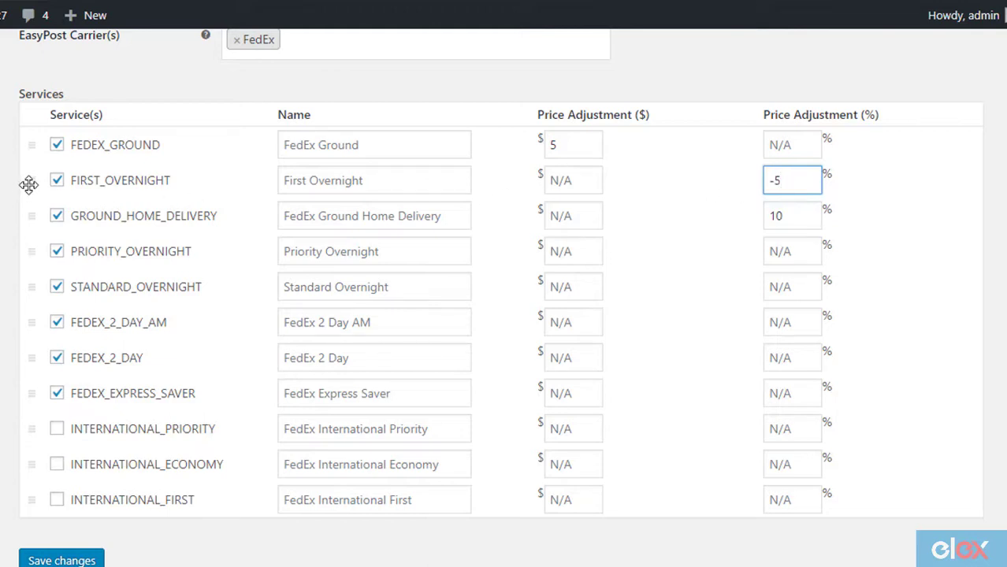
mouse_move(34, 194)
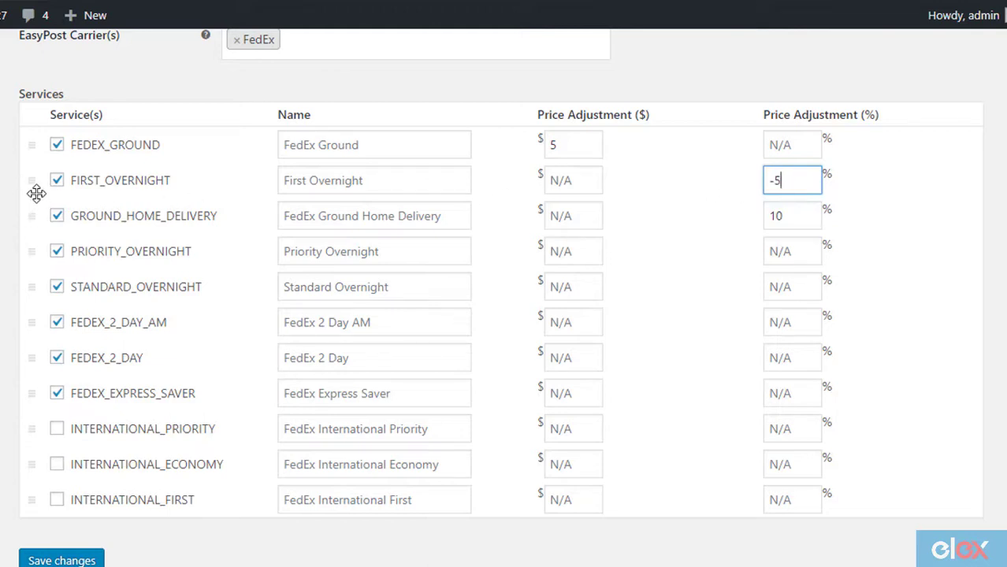
mouse_move(197, 193)
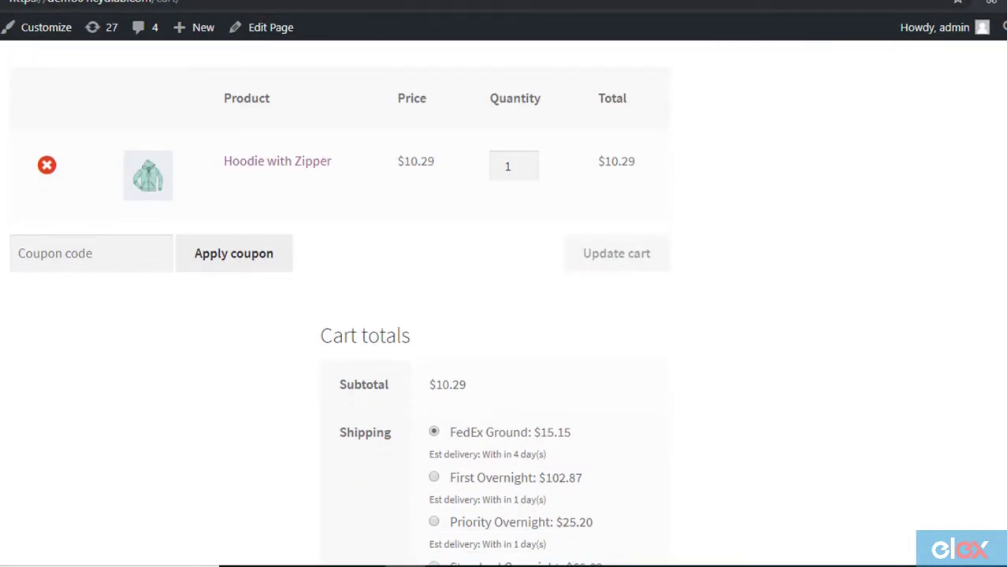
Step: Scroll the Label Generation settings showing PNG labels and default FedEx services
scroll(down, 3)
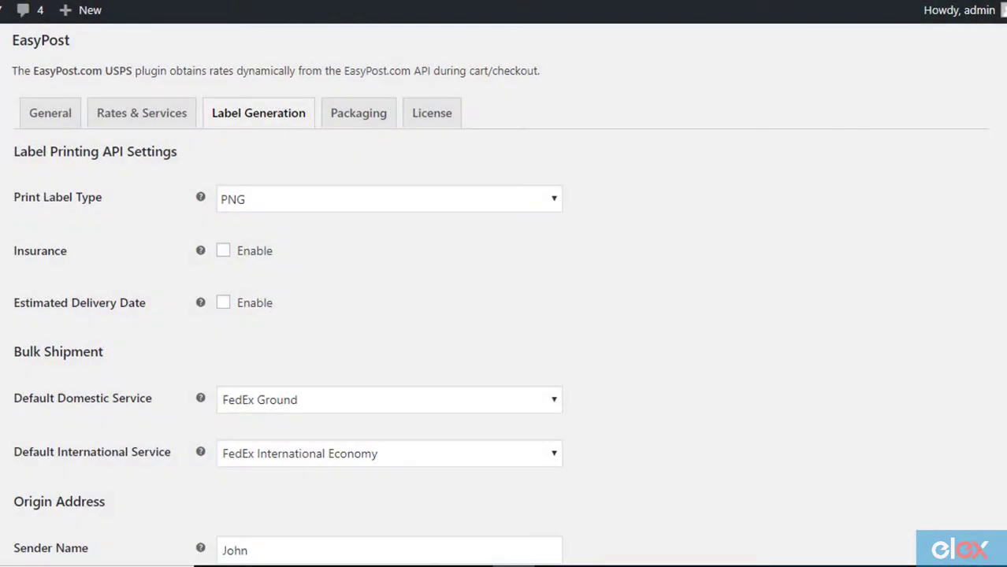
mouse_move(281, 131)
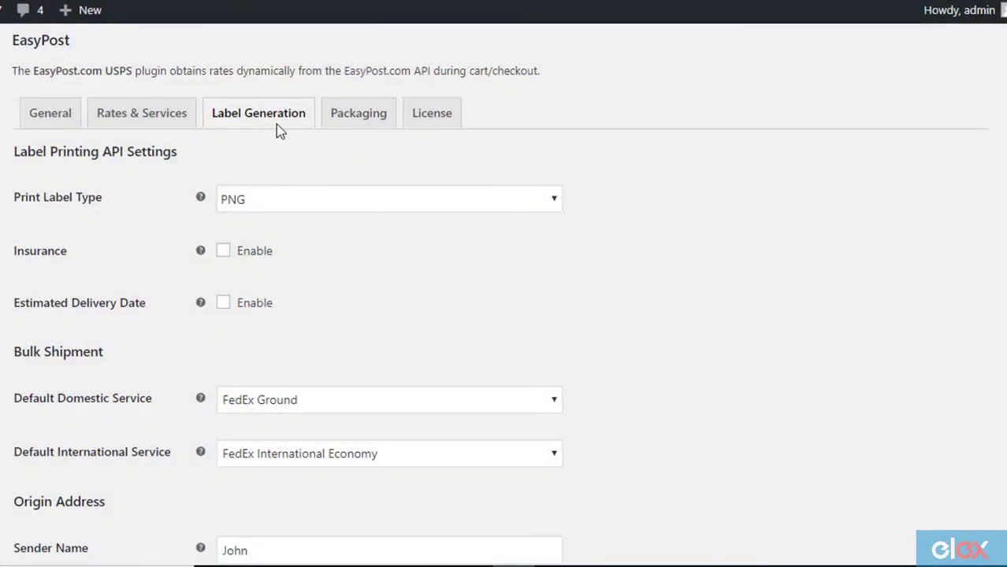
mouse_move(301, 151)
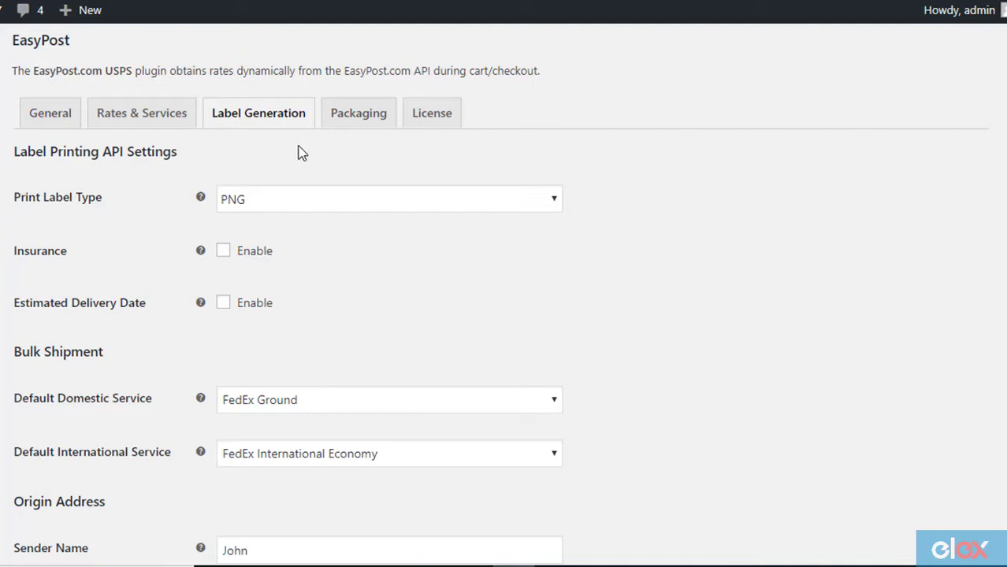
Step: Keep PNG as the label format and turn on Insurance and Estimated Delivery Date
click(389, 198)
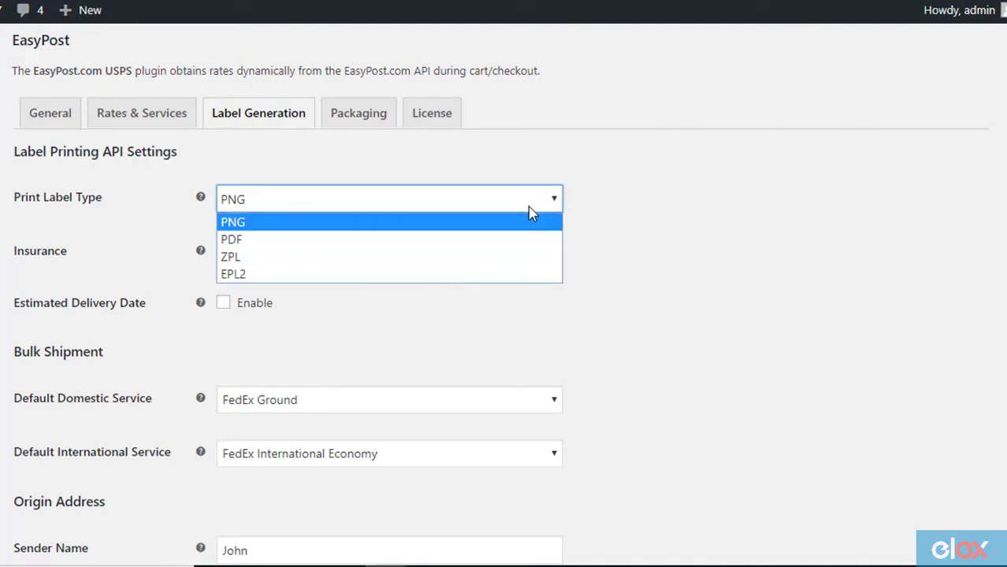
mouse_move(526, 256)
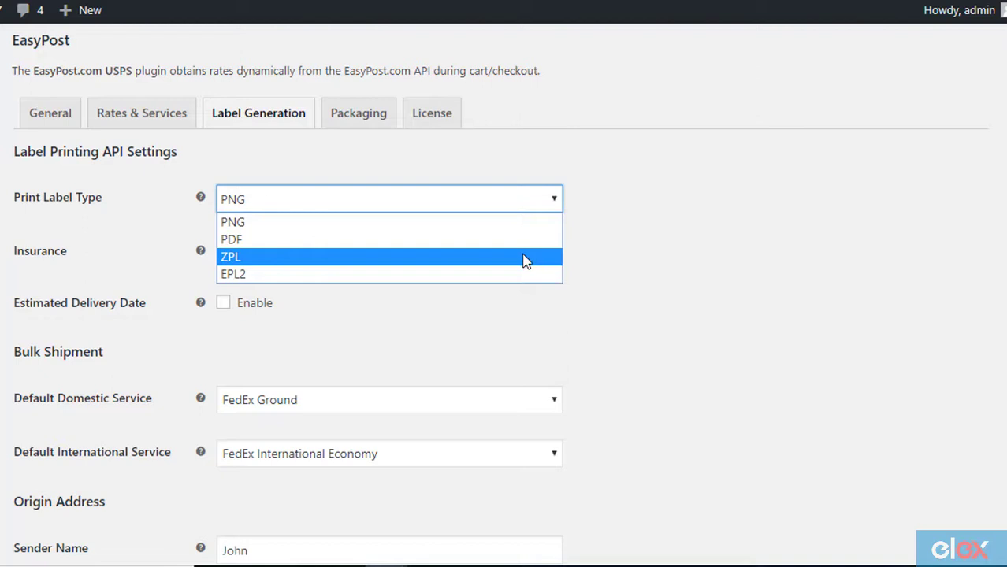
click(234, 221)
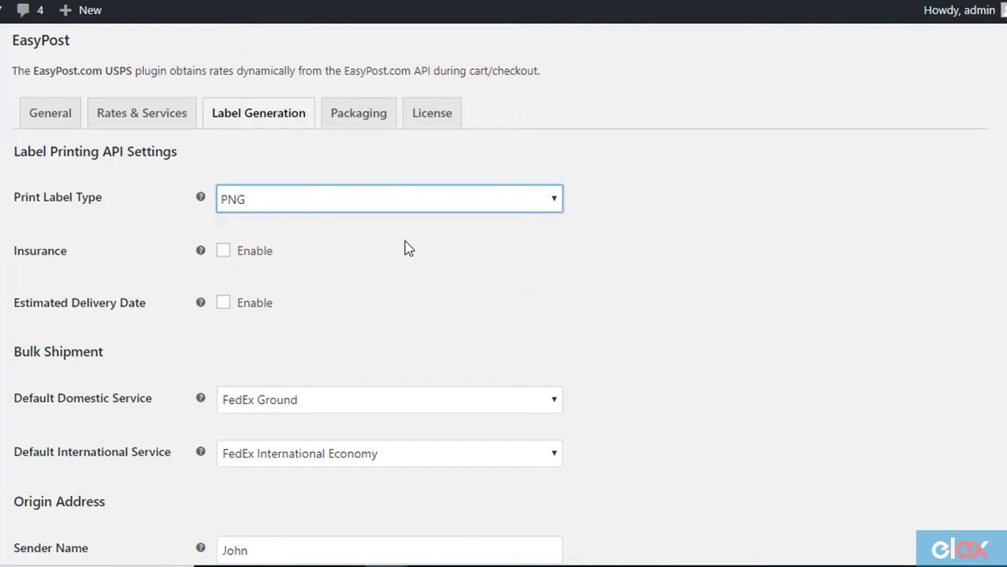
click(224, 251)
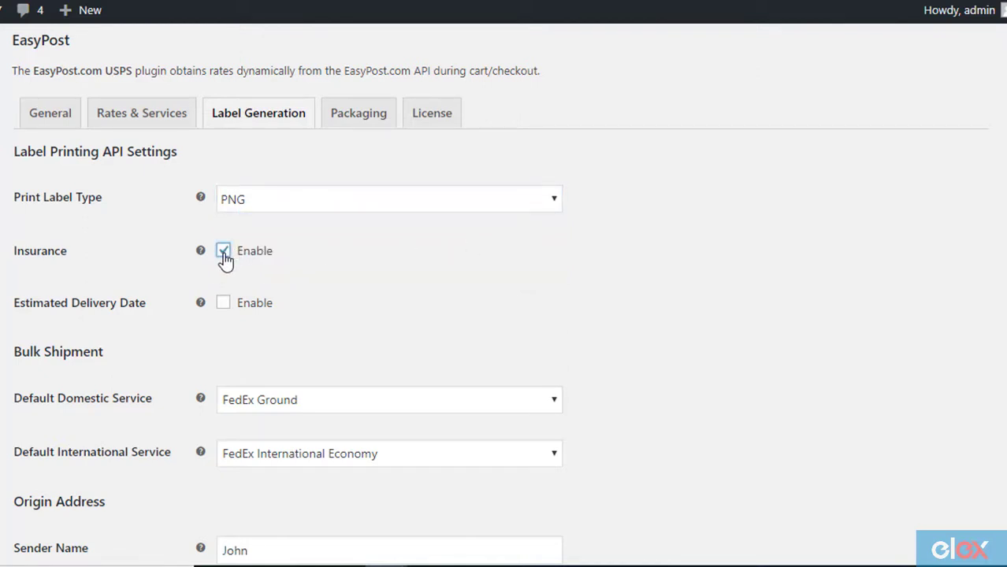
click(224, 250)
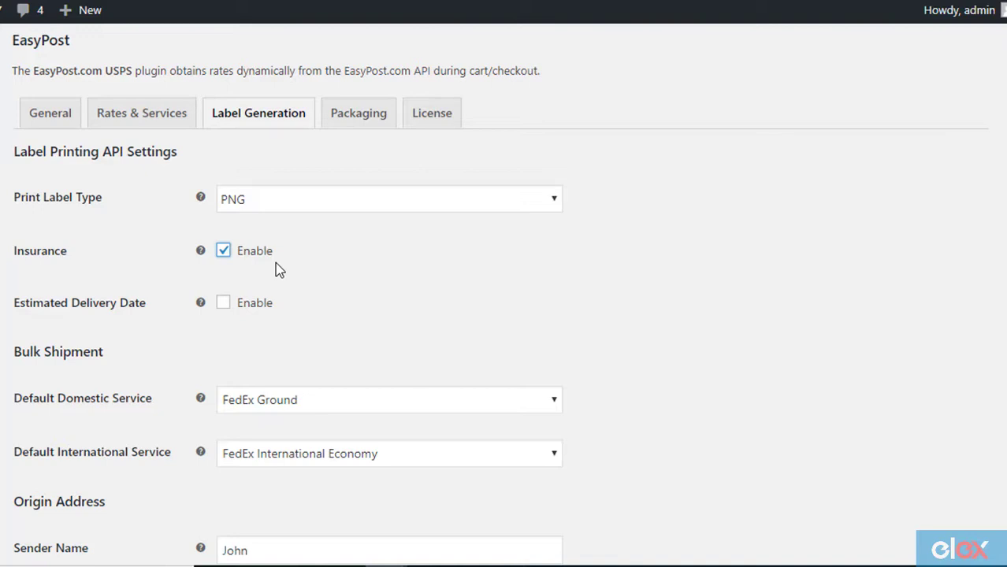
click(224, 303)
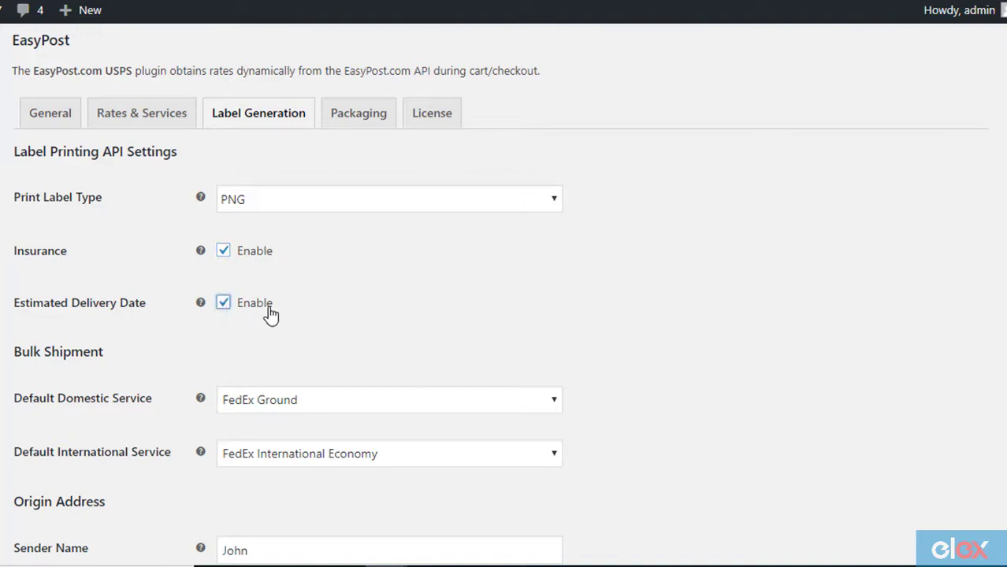
mouse_move(287, 312)
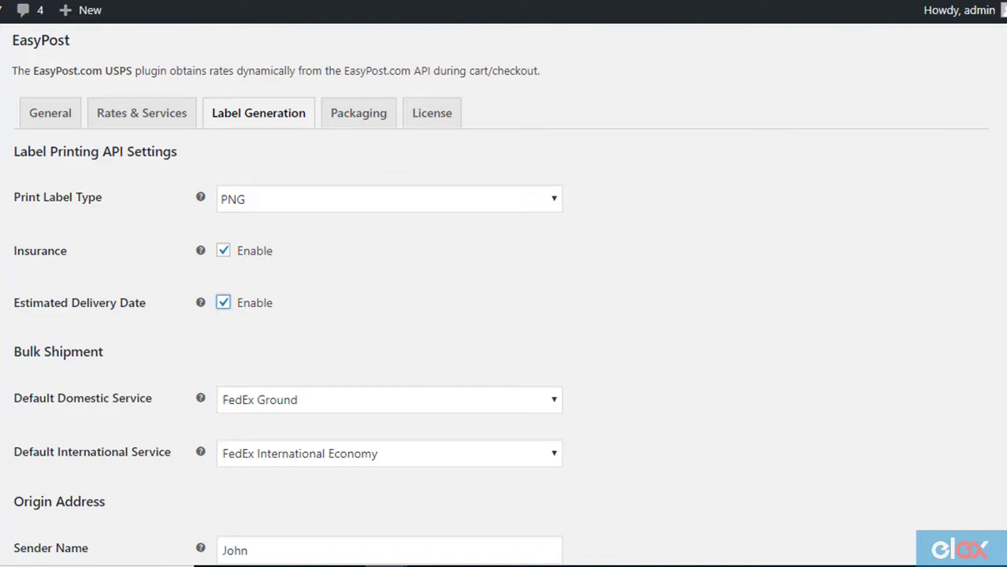
mouse_move(344, 416)
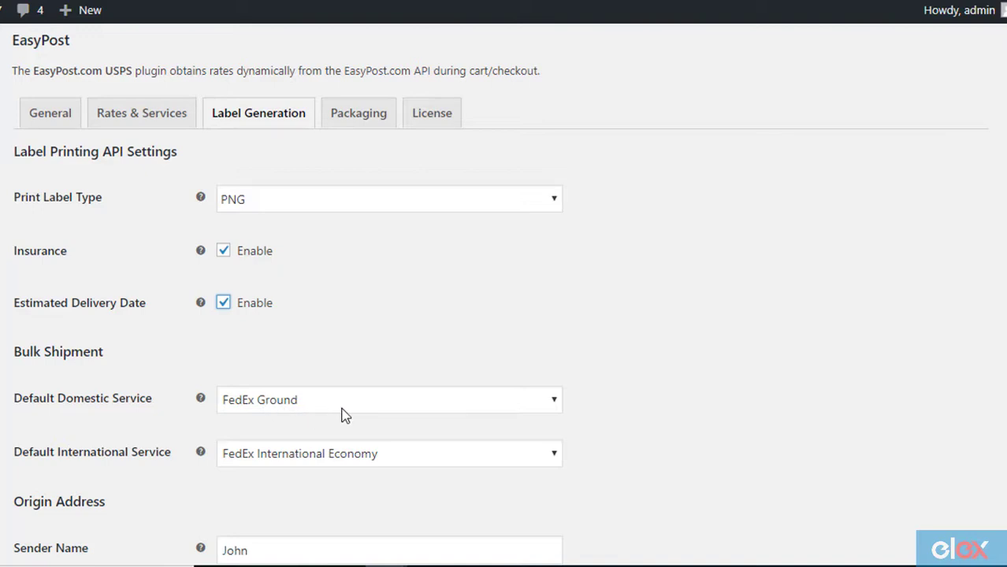
mouse_move(348, 471)
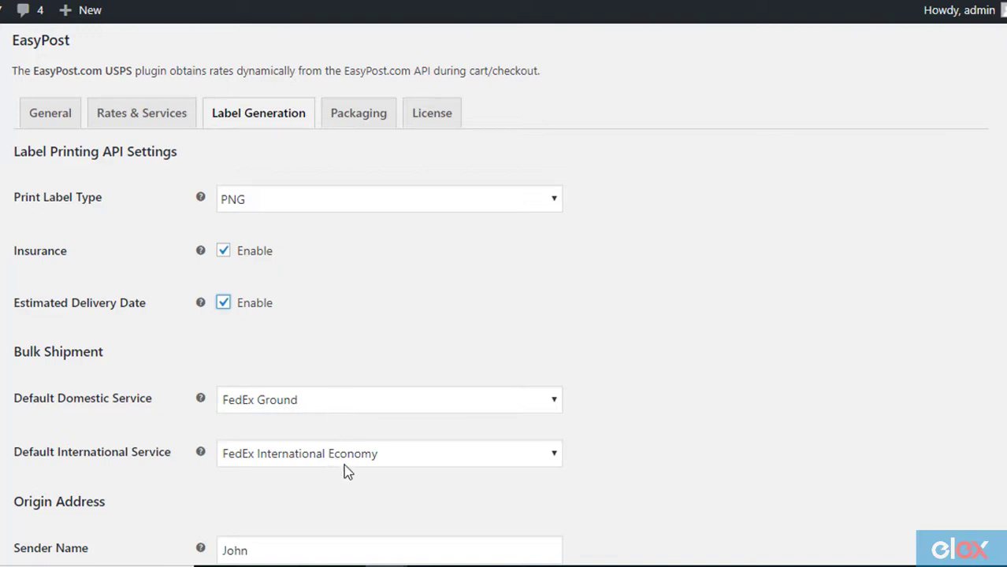
mouse_move(955, 481)
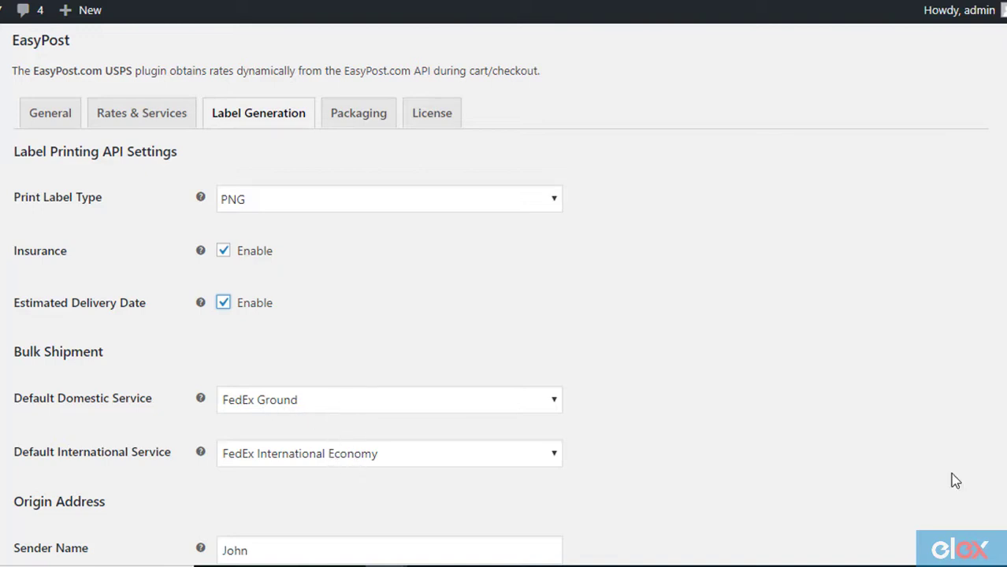
Step: Scroll through the Origin and Return Address fields of the Label Generation settings
scroll(down, 3)
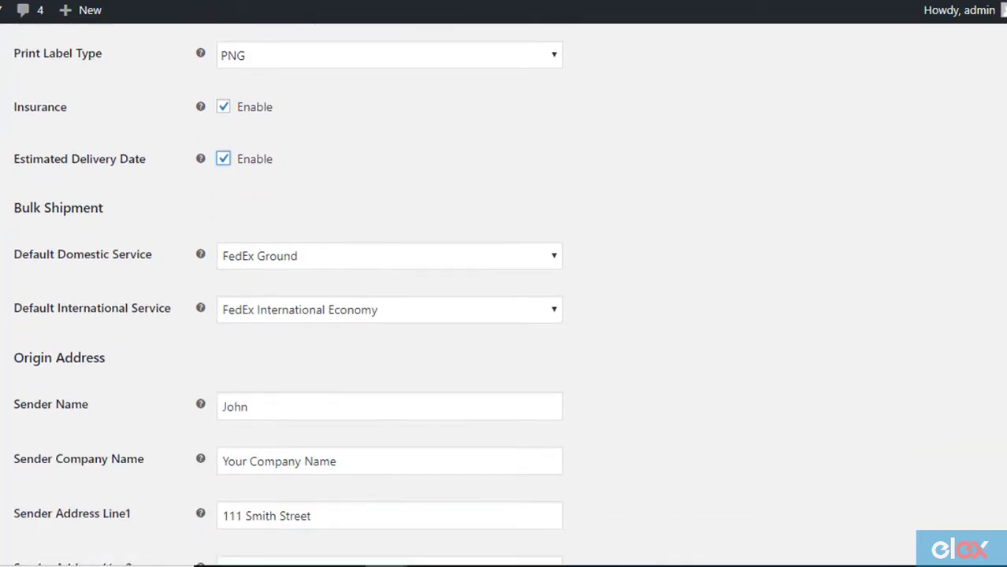
scroll(down, 3)
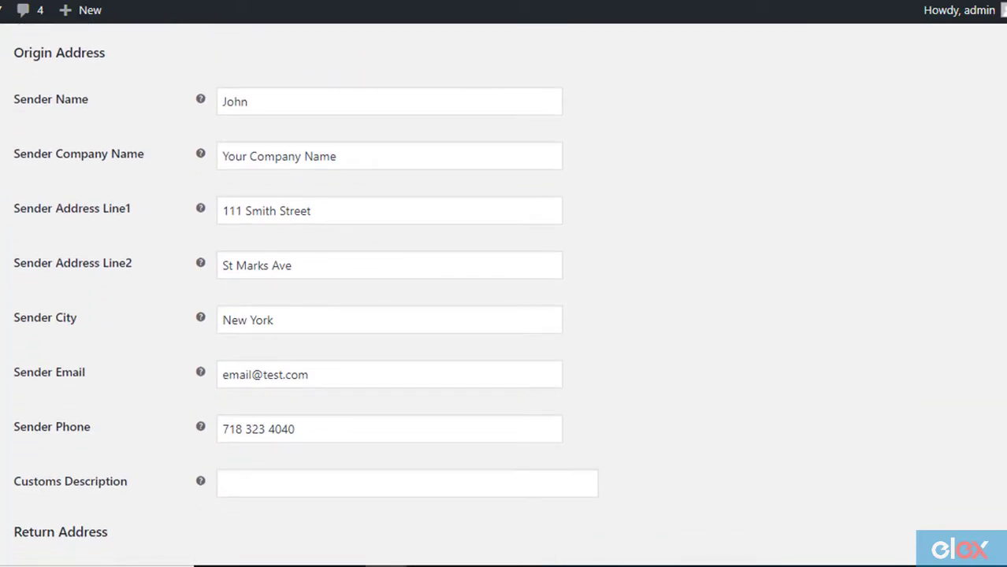
mouse_move(172, 501)
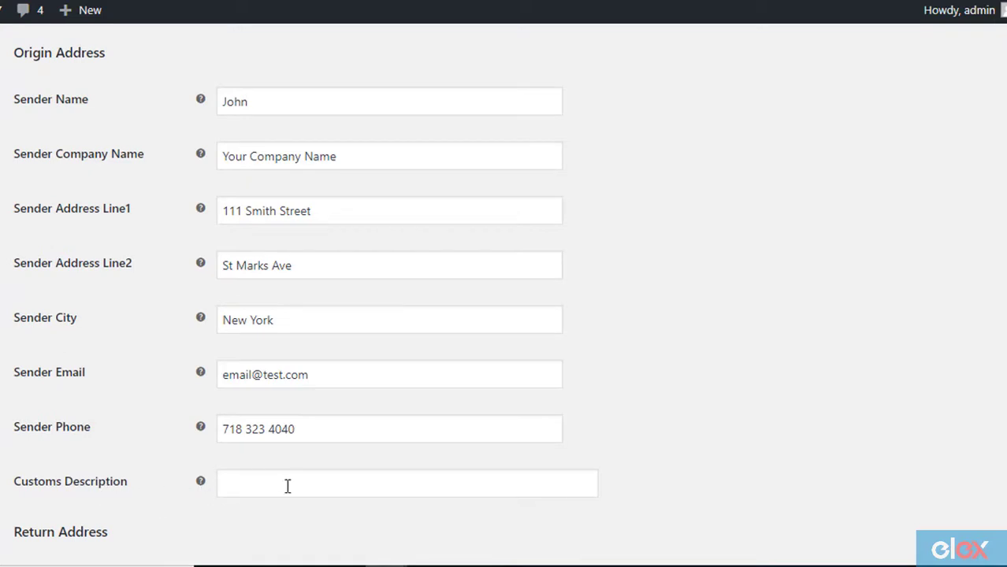
scroll(down, 3)
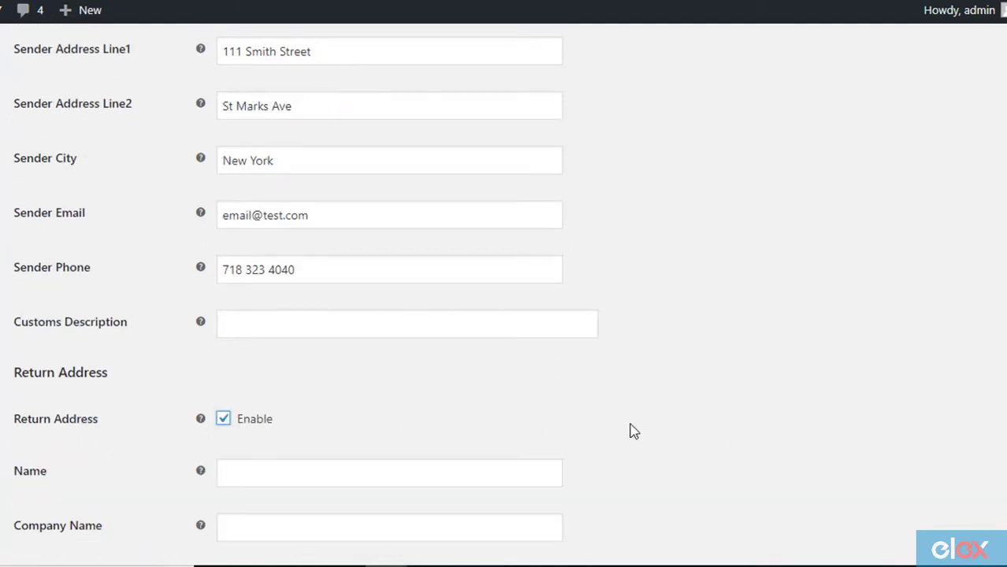
scroll(down, 3)
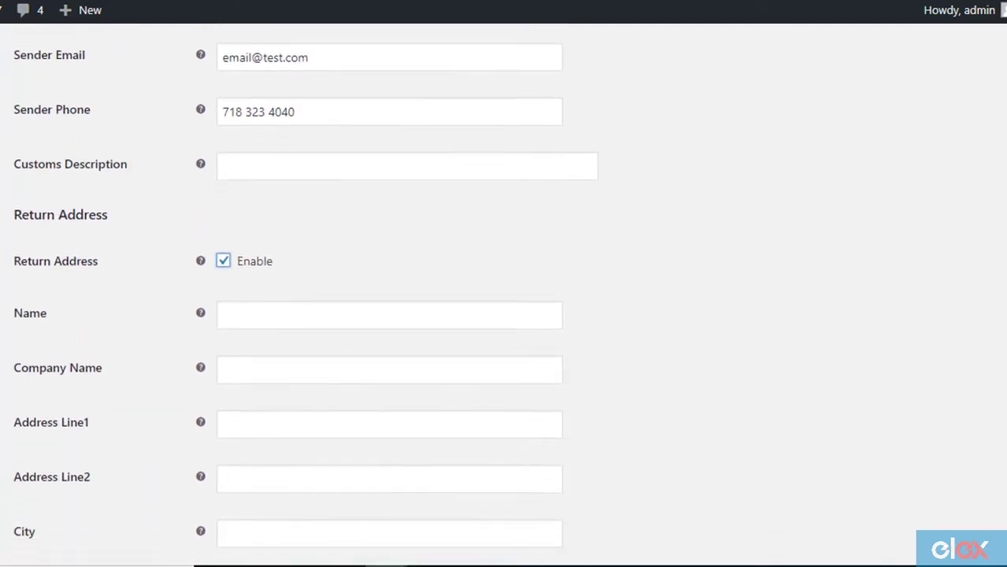
scroll(down, 3)
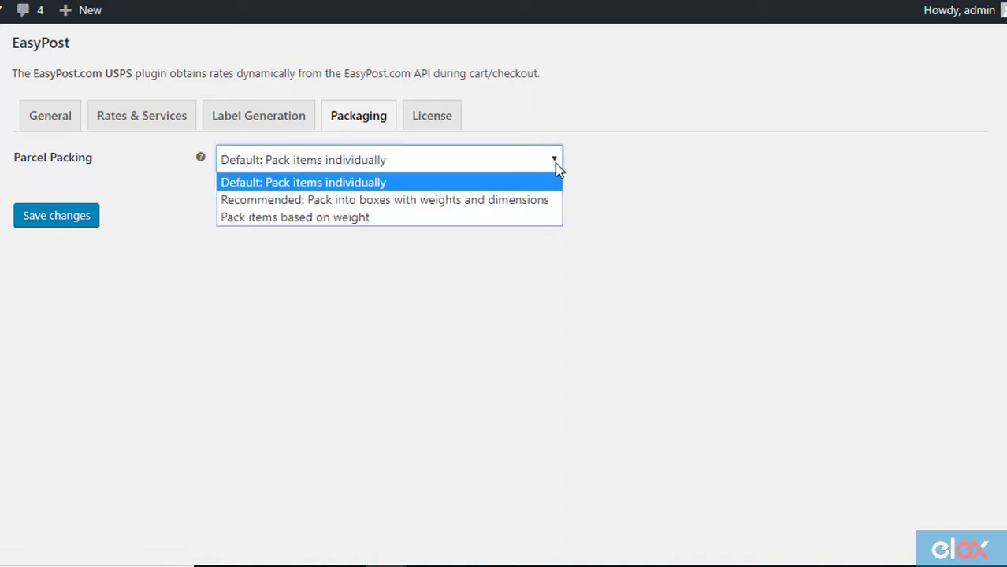
mouse_move(554, 188)
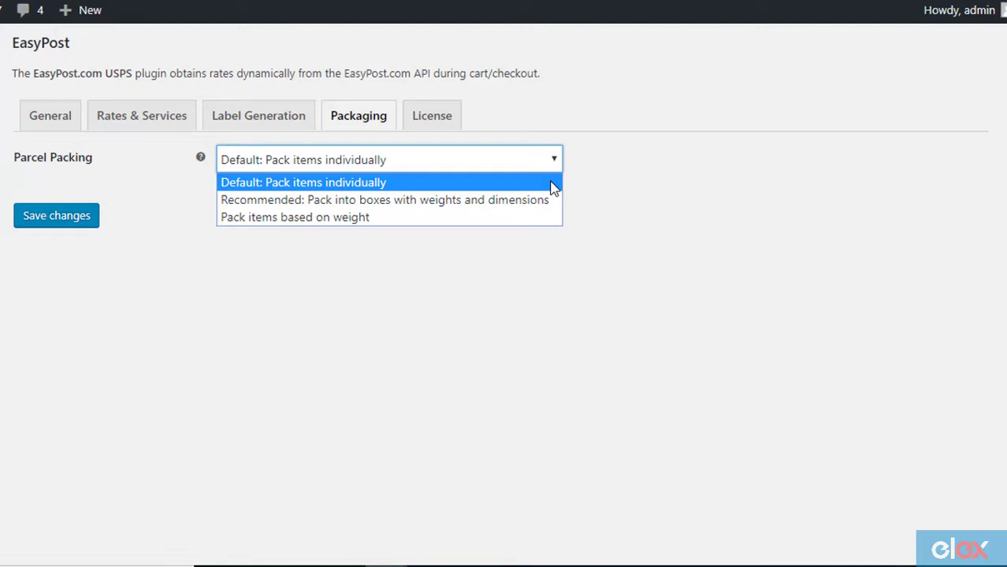
mouse_move(553, 197)
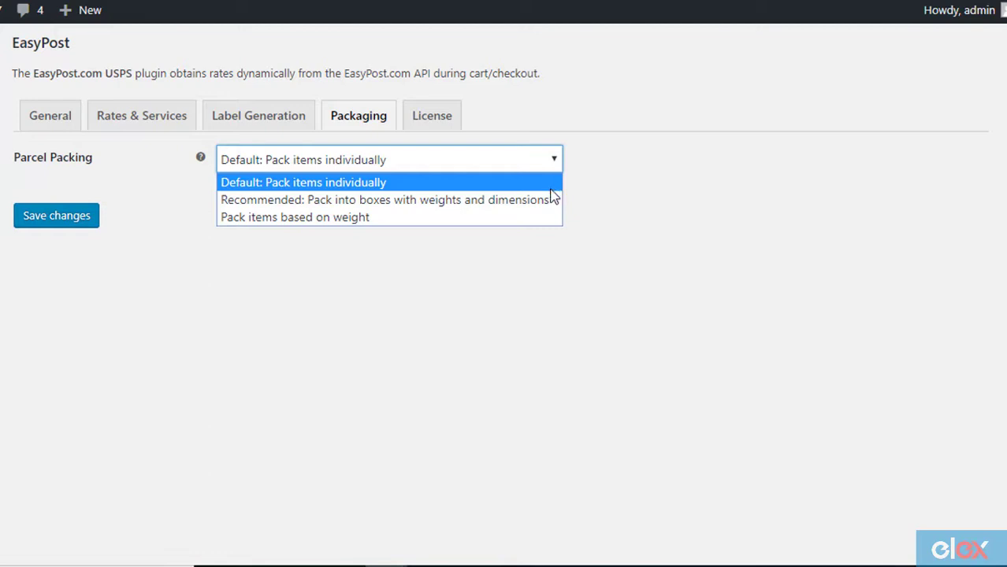
Step: Set Parcel Packing to pack into boxes with weights and dimensions, showing the box table
click(388, 198)
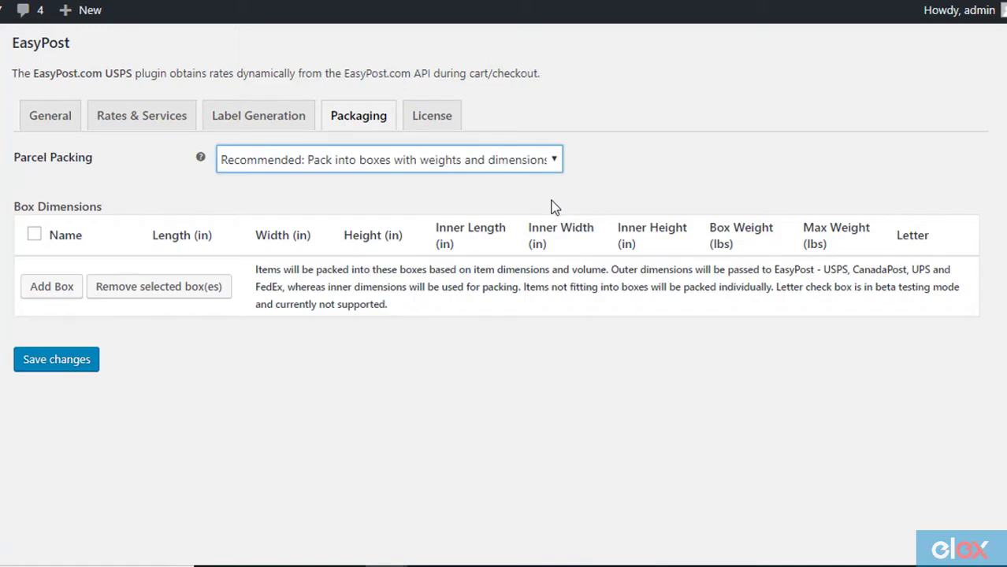
mouse_move(587, 441)
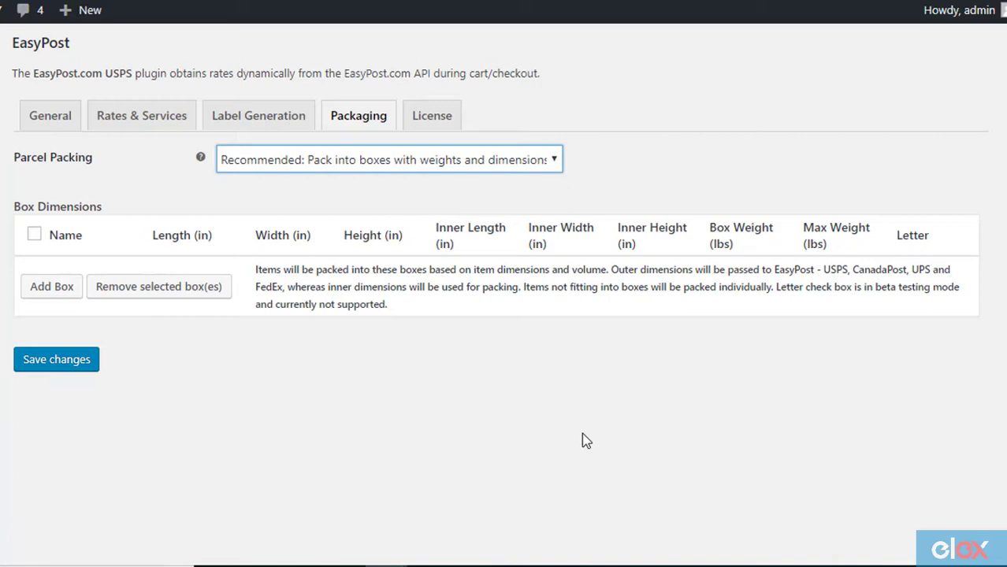
mouse_move(584, 341)
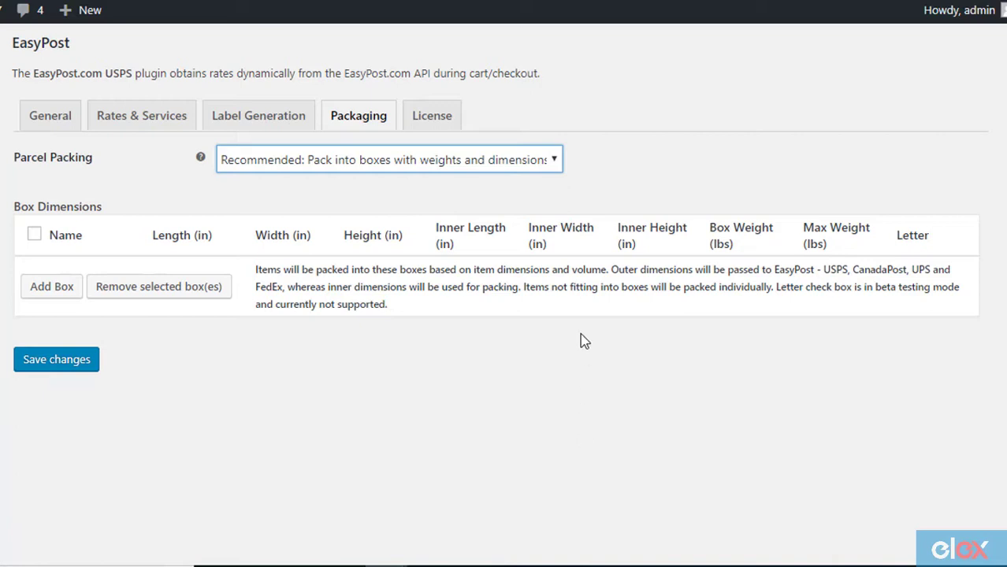
mouse_move(580, 199)
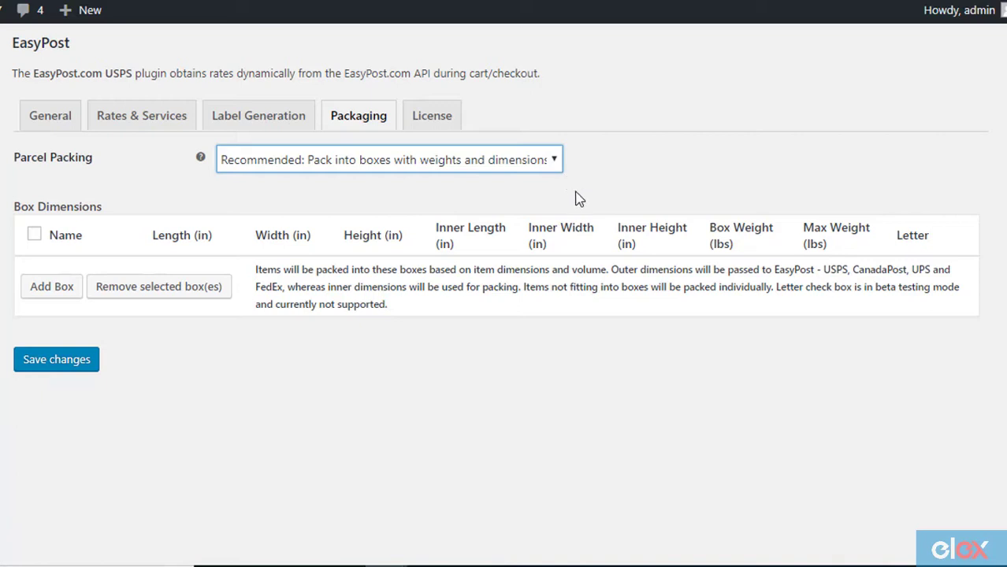
click(388, 159)
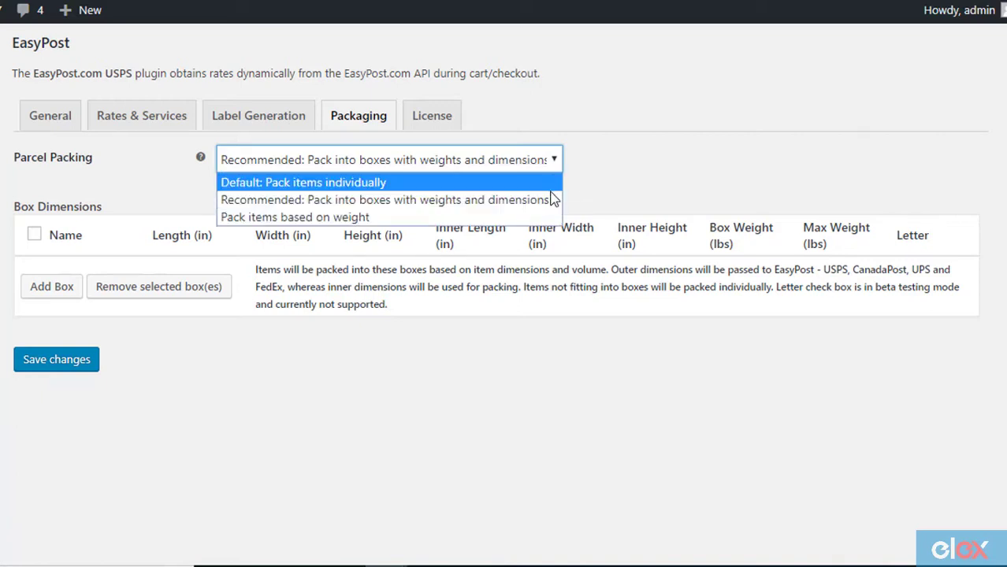
Step: Switch Parcel Packing to pack items based on weight and review the packing process choices
click(293, 218)
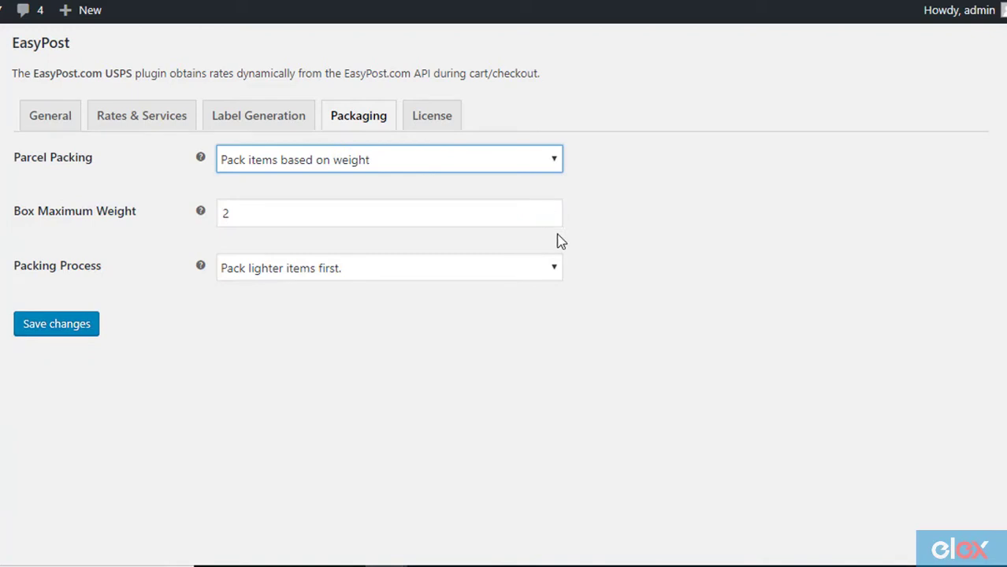
mouse_move(623, 303)
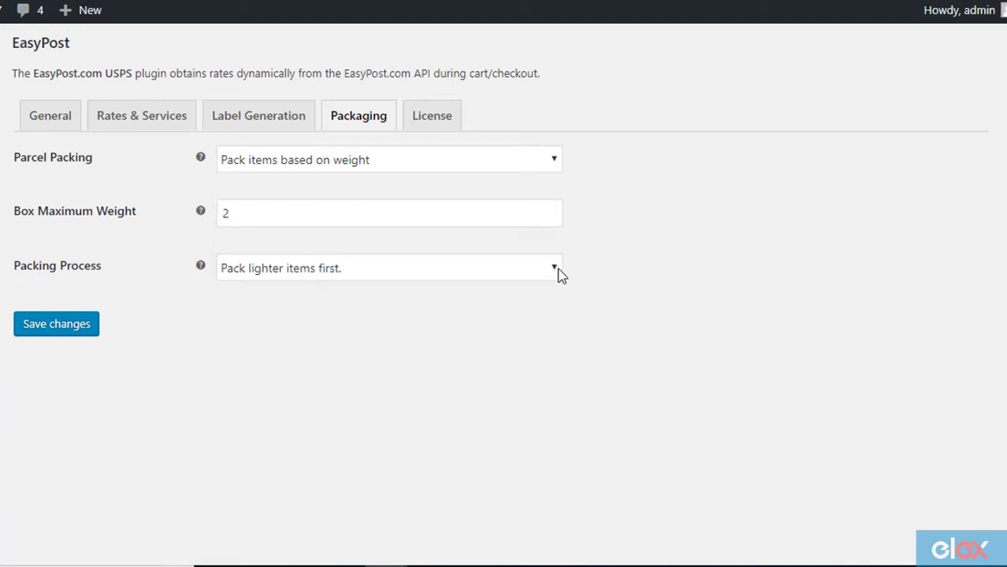
click(388, 268)
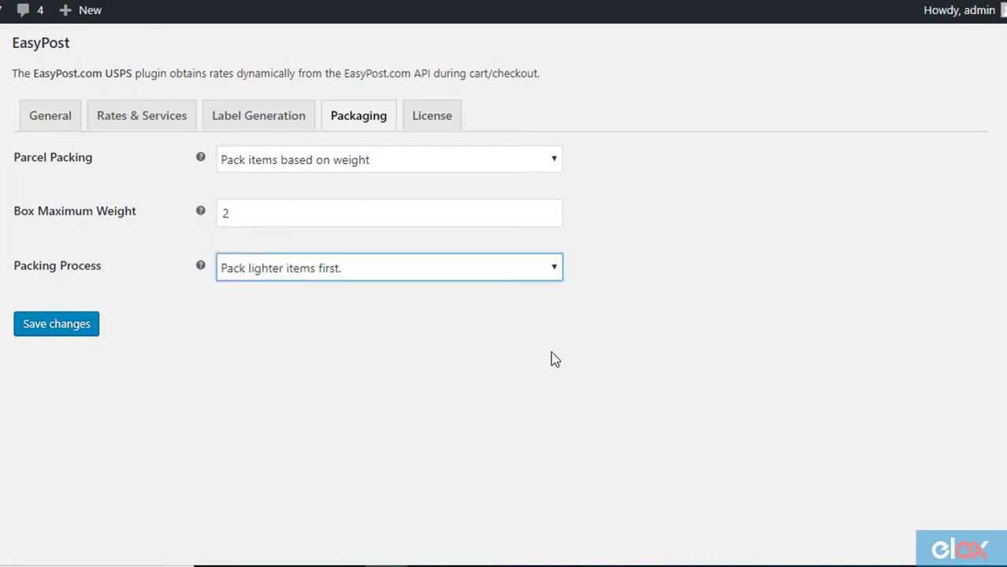
click(388, 159)
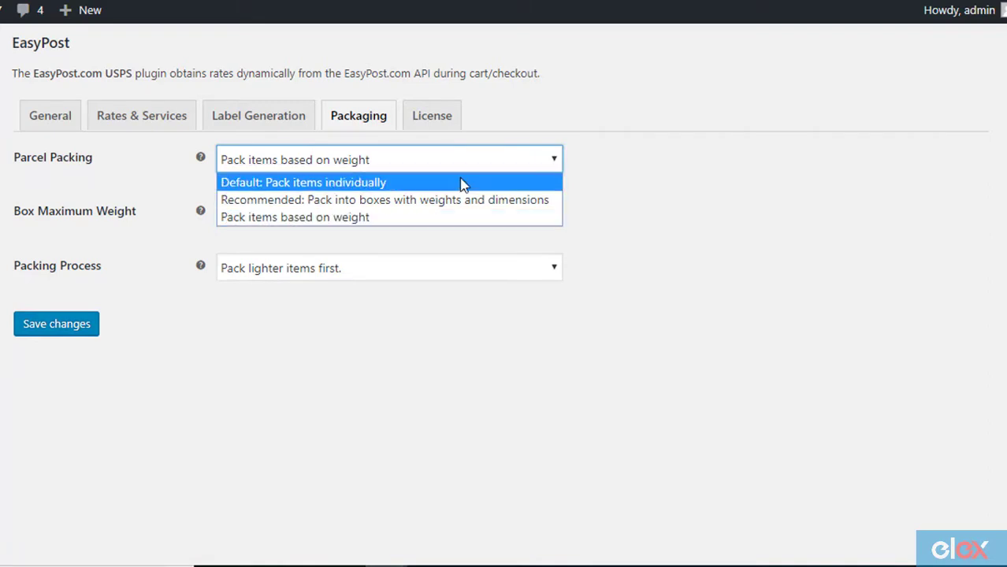
click(302, 183)
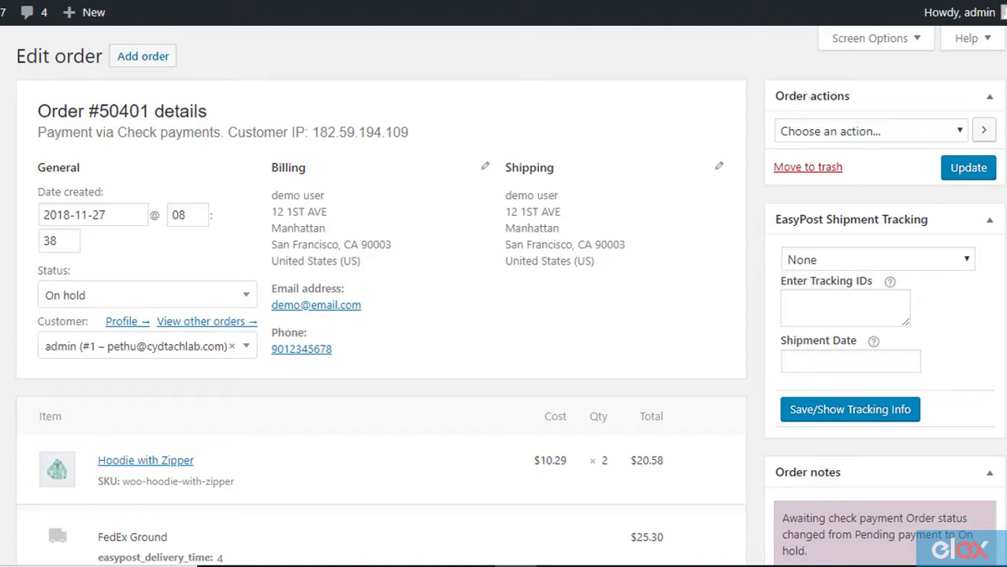
Step: Generate packages for order #50401 and create the shipment with FedEx Ground as preferred service
scroll(down, 3)
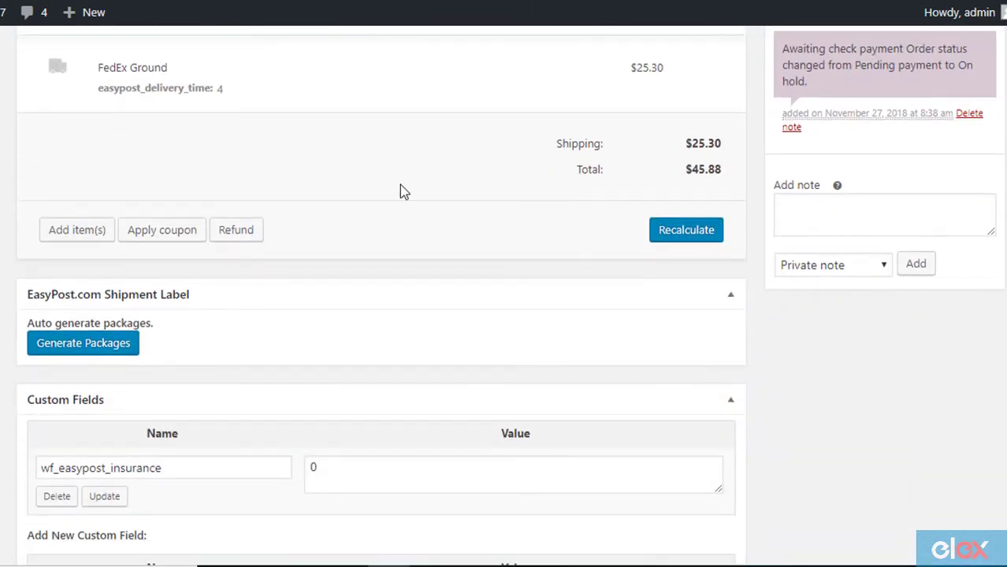
click(84, 344)
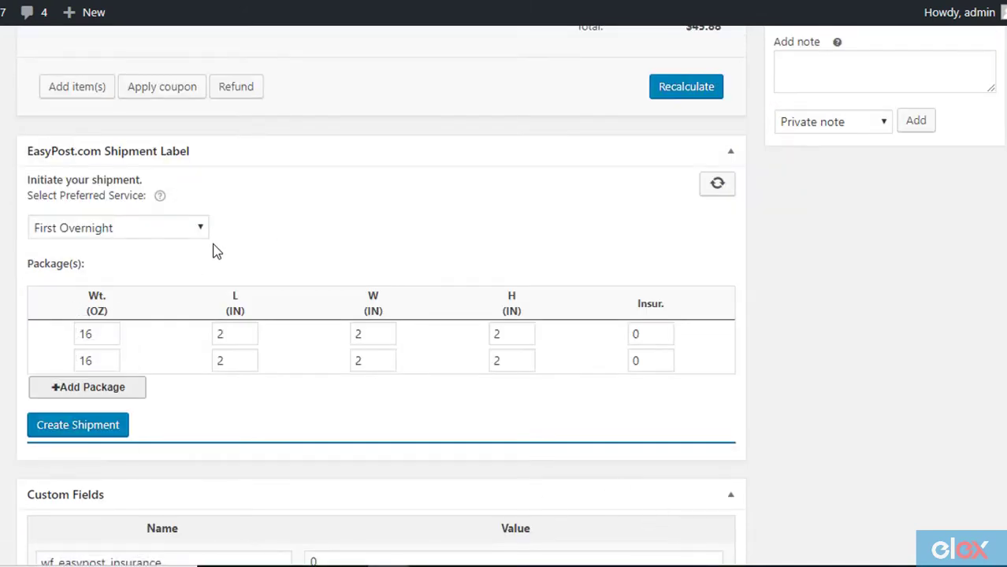
click(118, 227)
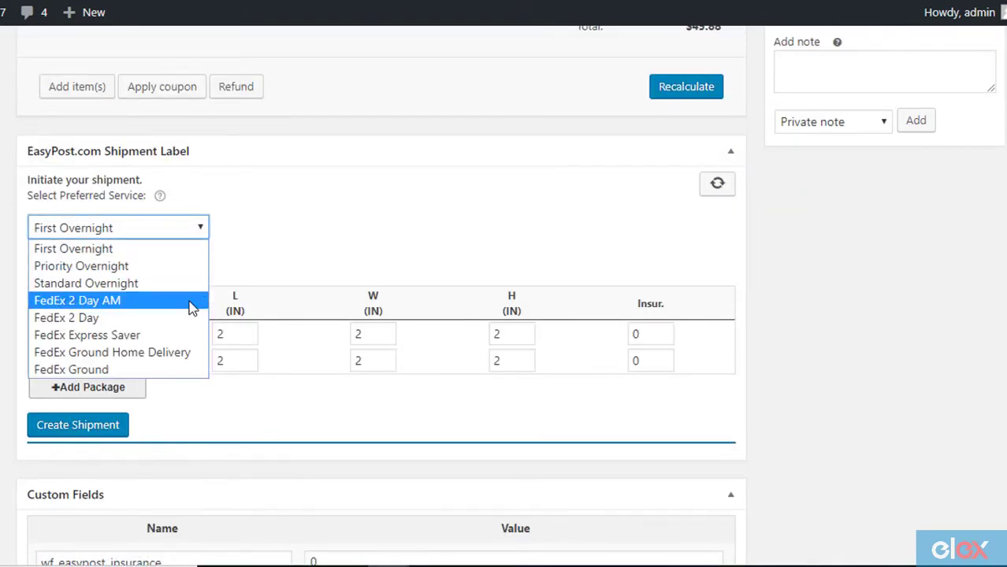
click(71, 368)
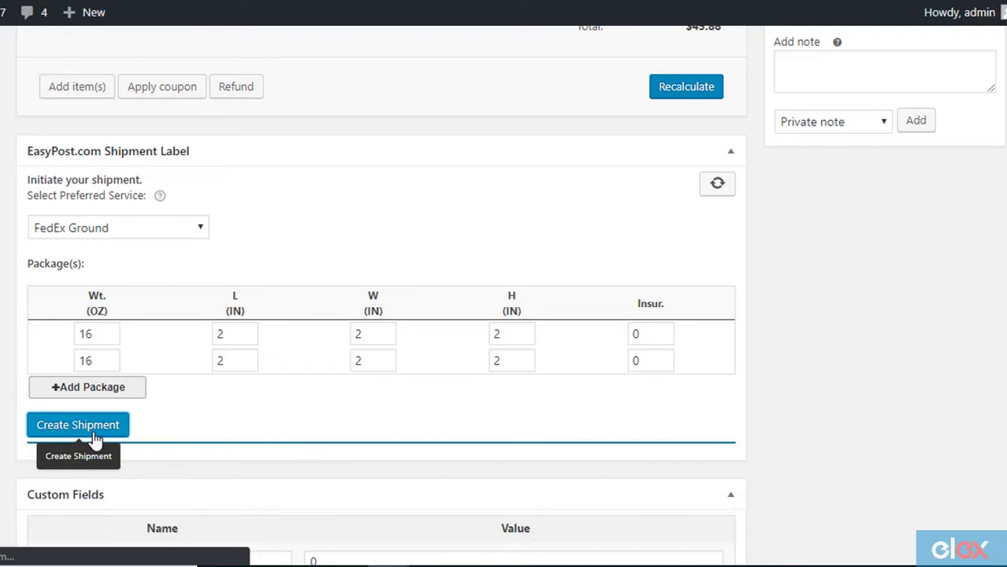
click(77, 425)
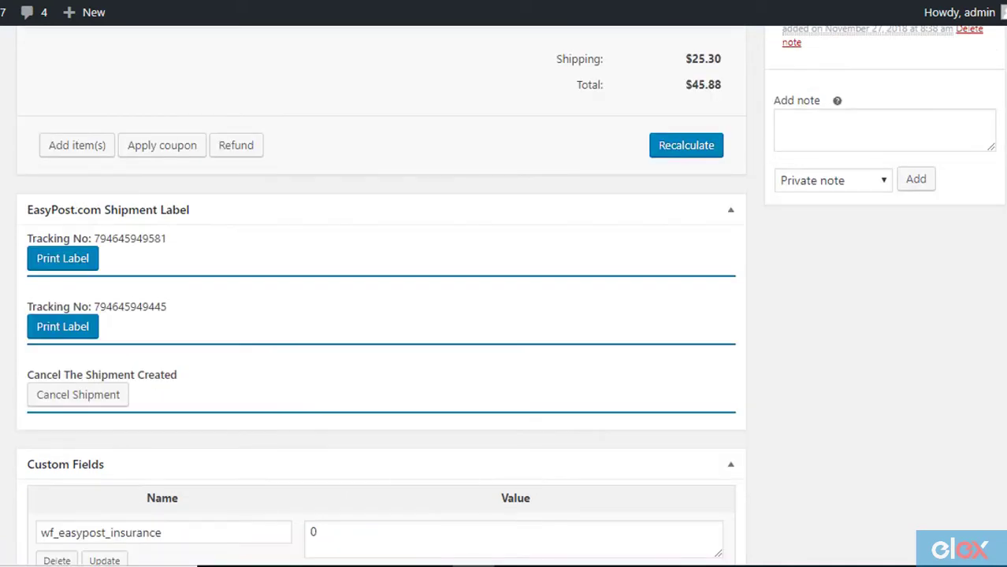
mouse_move(98, 239)
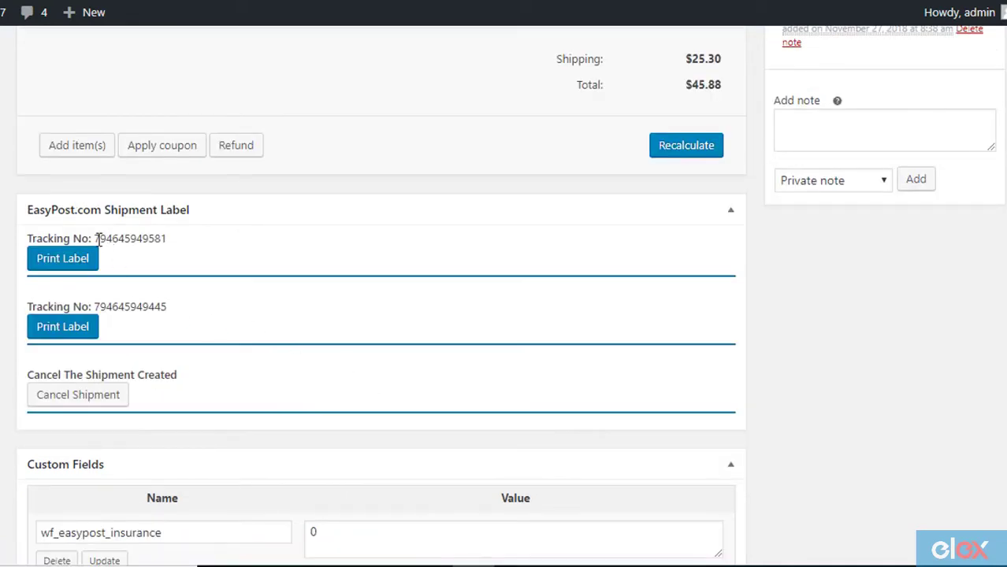
mouse_move(217, 307)
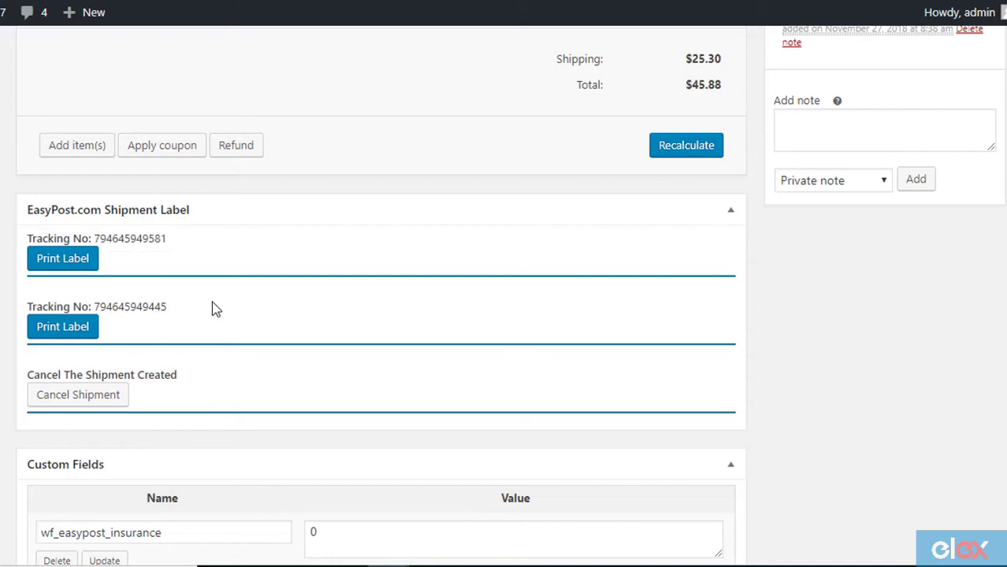
mouse_move(63, 259)
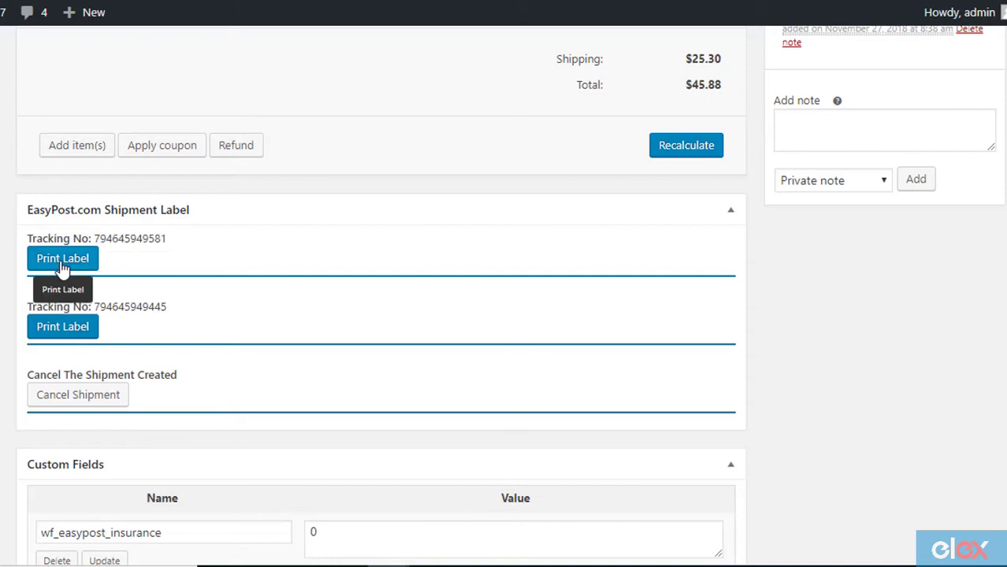
Step: Print the first package's shipping label for order #50401
click(63, 258)
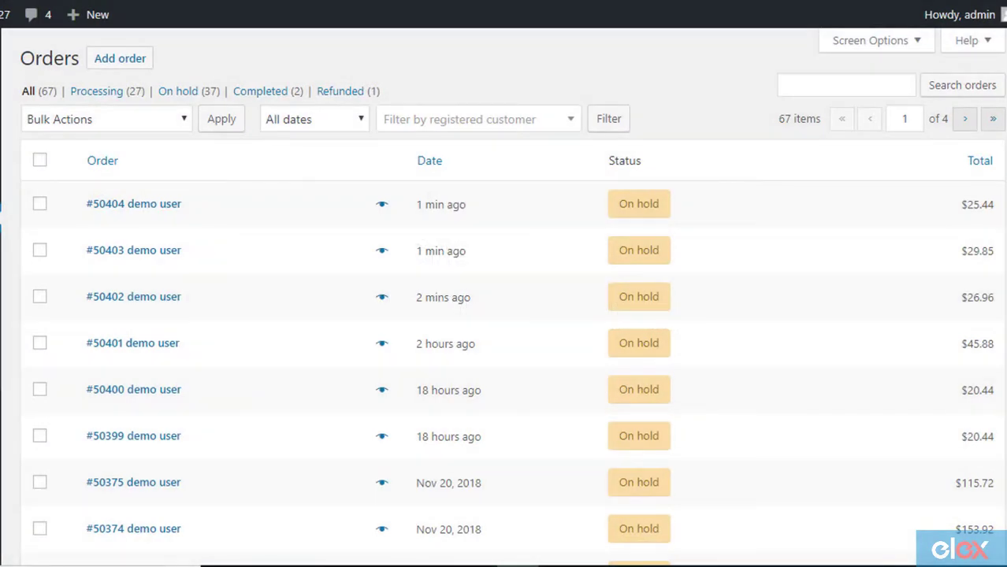
mouse_move(62, 70)
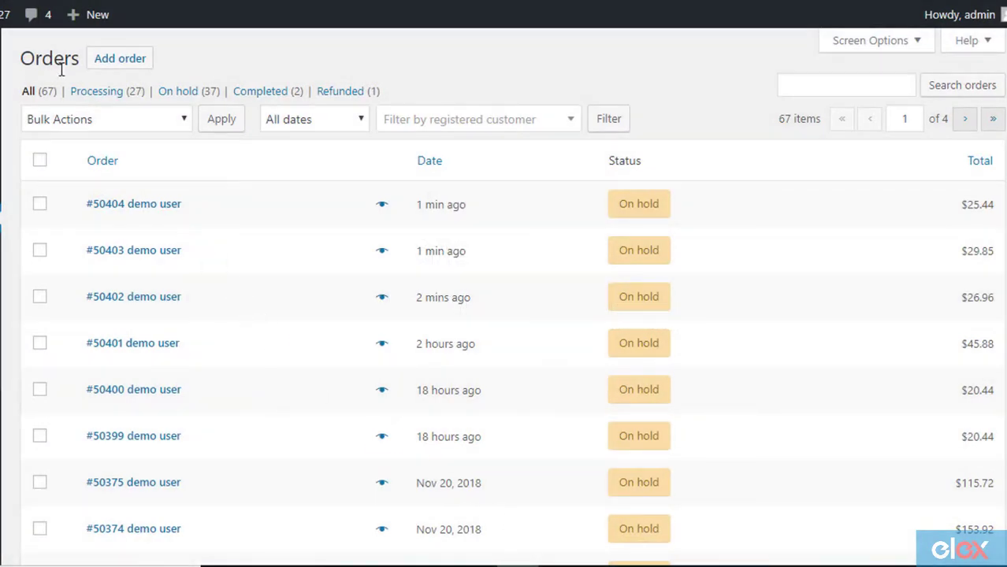
Step: Bulk-create EasyPost shipments for selected orders #50404, #50403 and #50402 via Bulk Actions
click(39, 204)
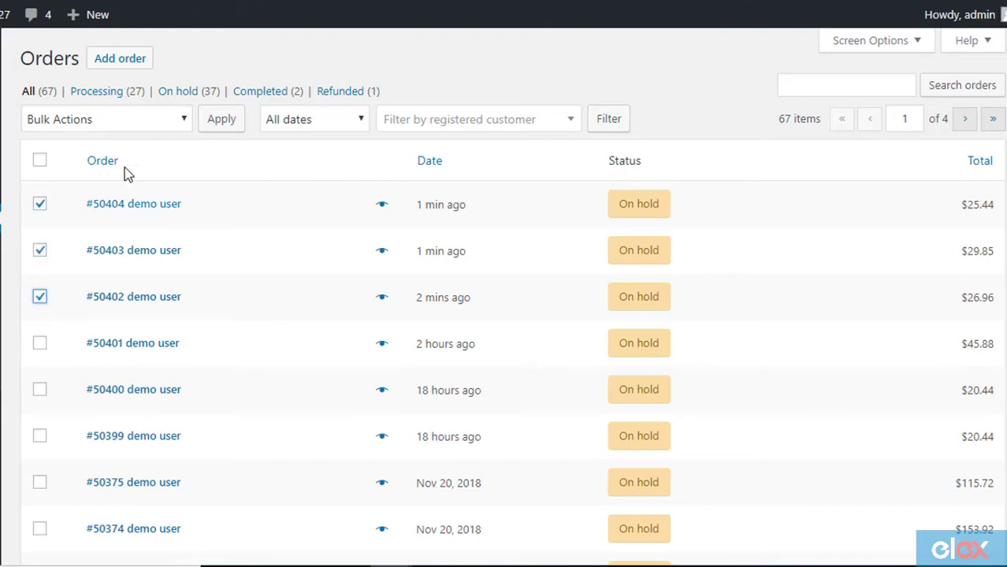
click(107, 120)
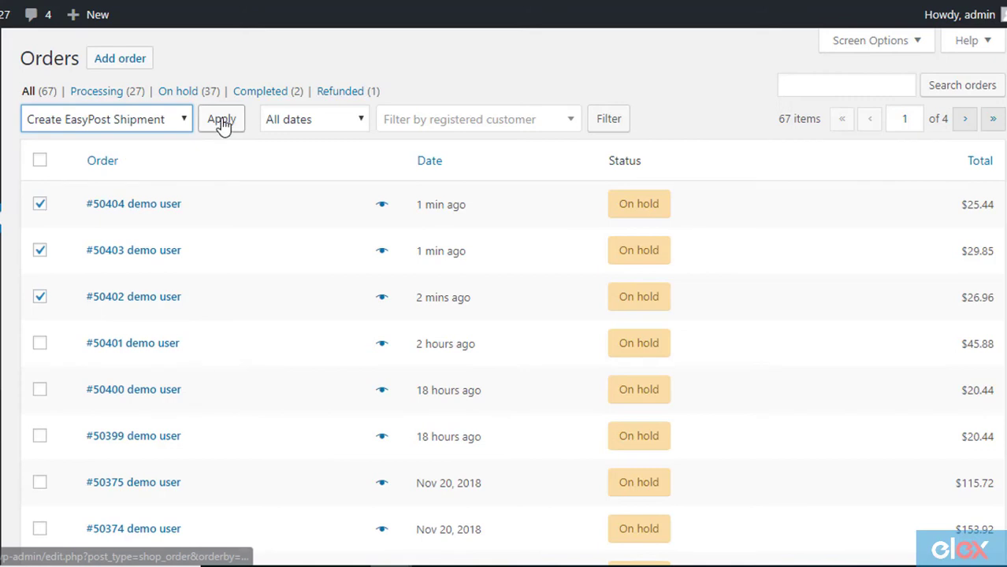
click(221, 118)
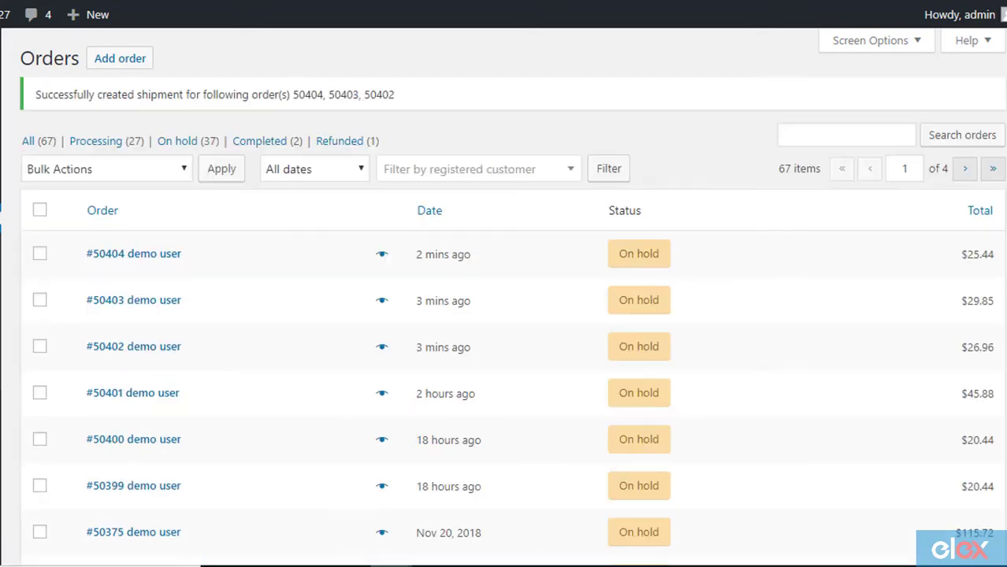